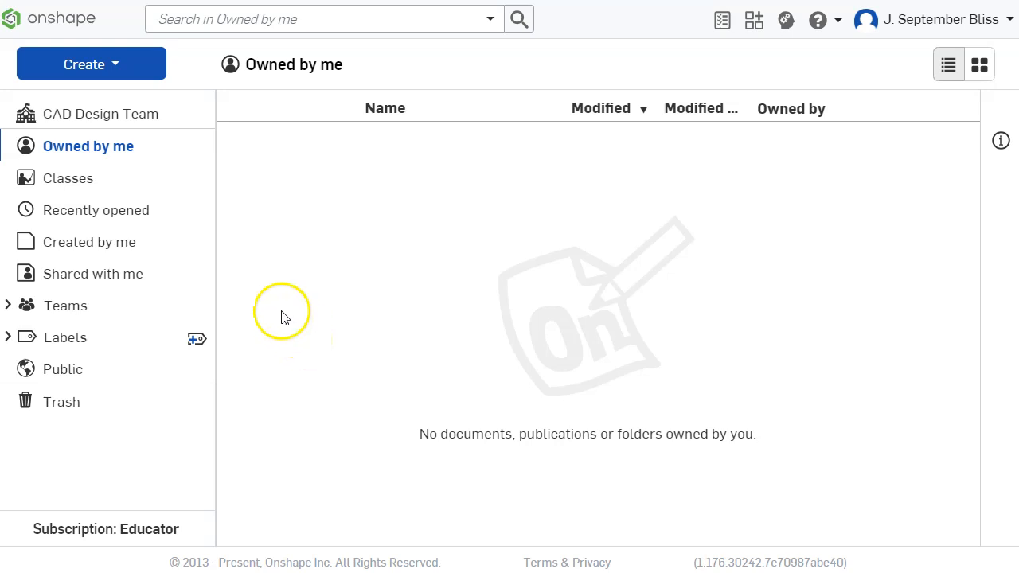
mouse_move(123, 242)
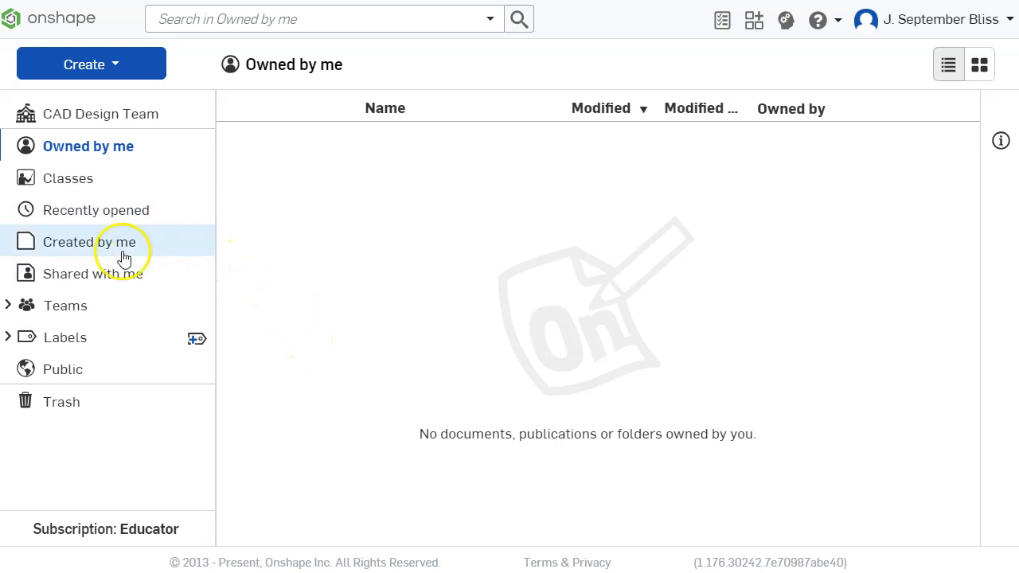
mouse_move(96, 210)
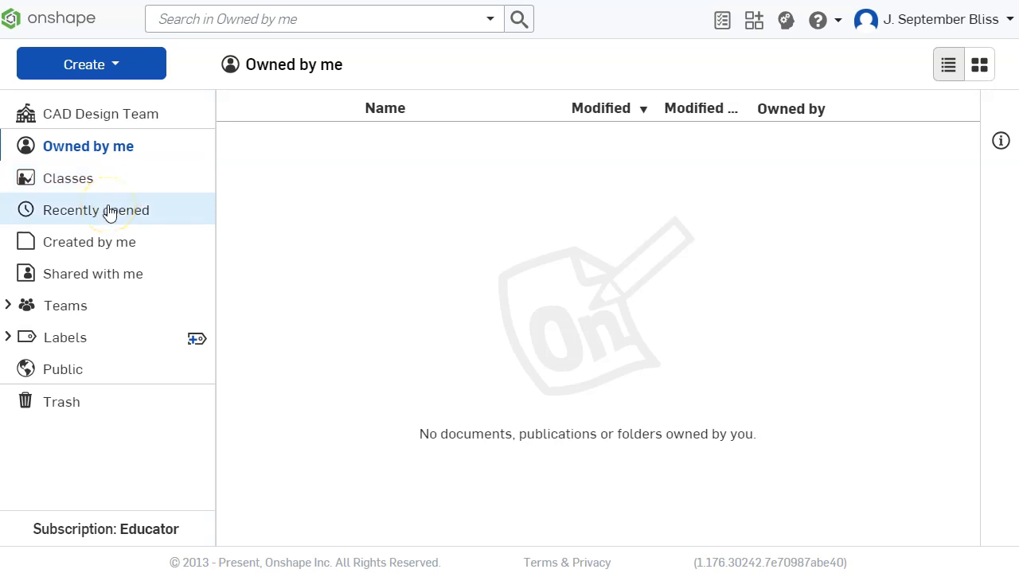
mouse_move(10, 310)
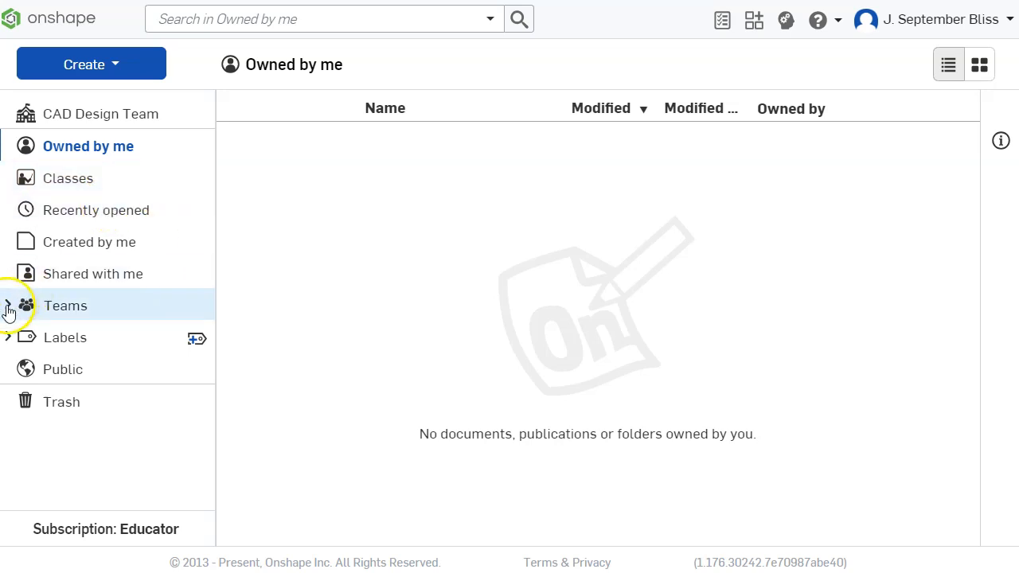
Expand Teams and show the GS CAD Design Team's two shared documents.
left_click(8, 306)
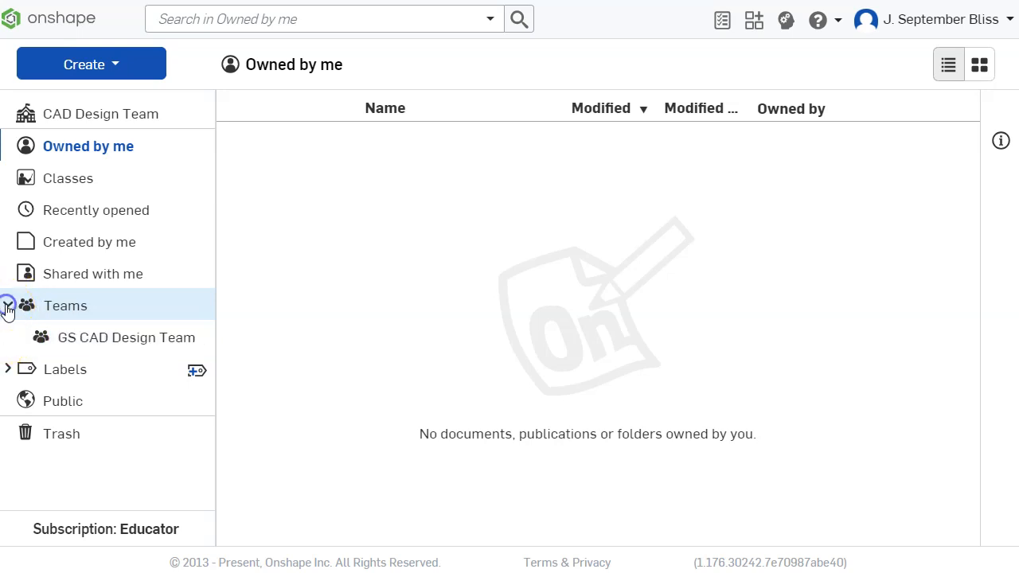
left_click(126, 336)
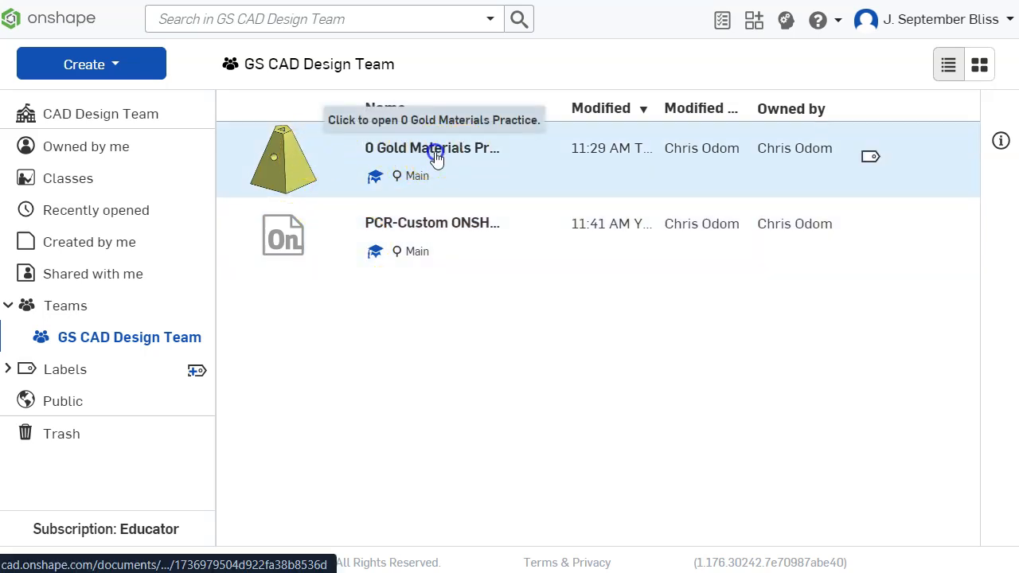
left_click(433, 148)
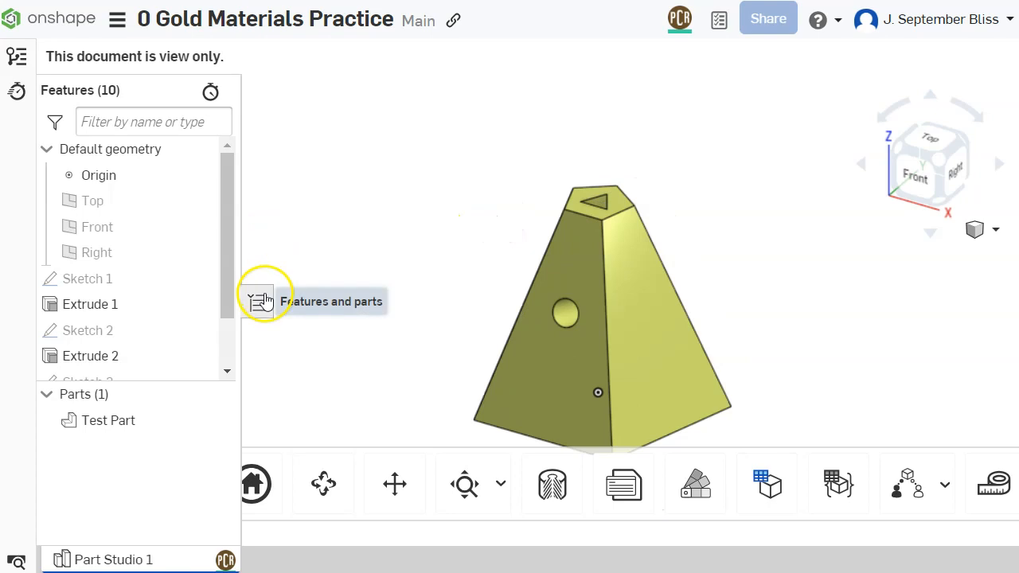
left_click(263, 301)
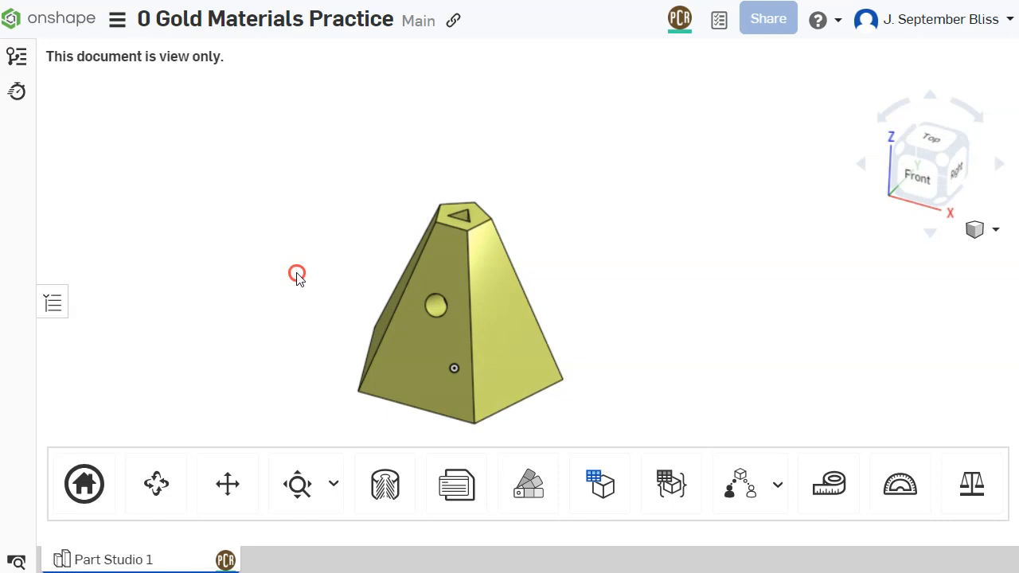
mouse_move(332, 189)
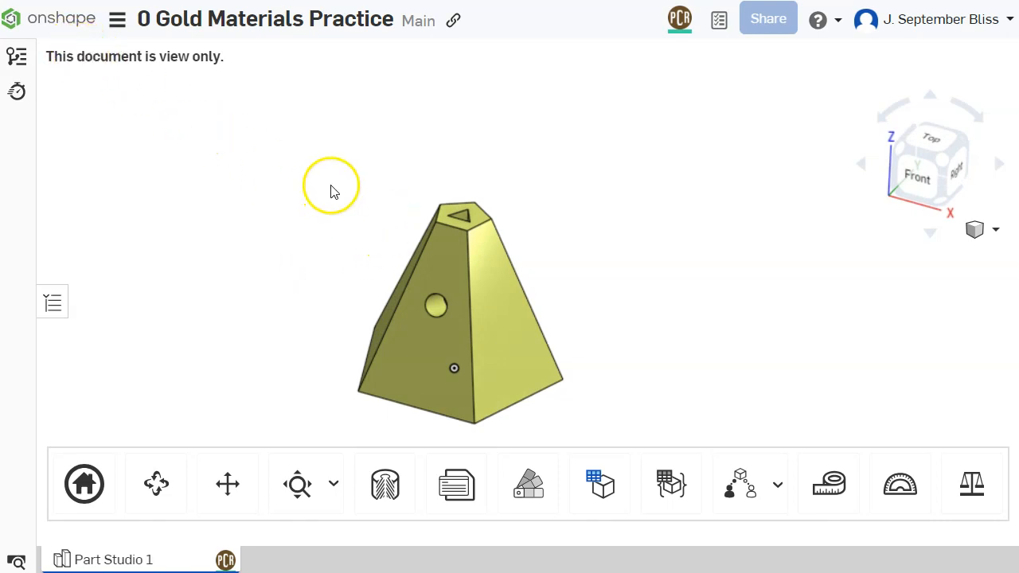
left_click_drag(331, 185, 337, 337)
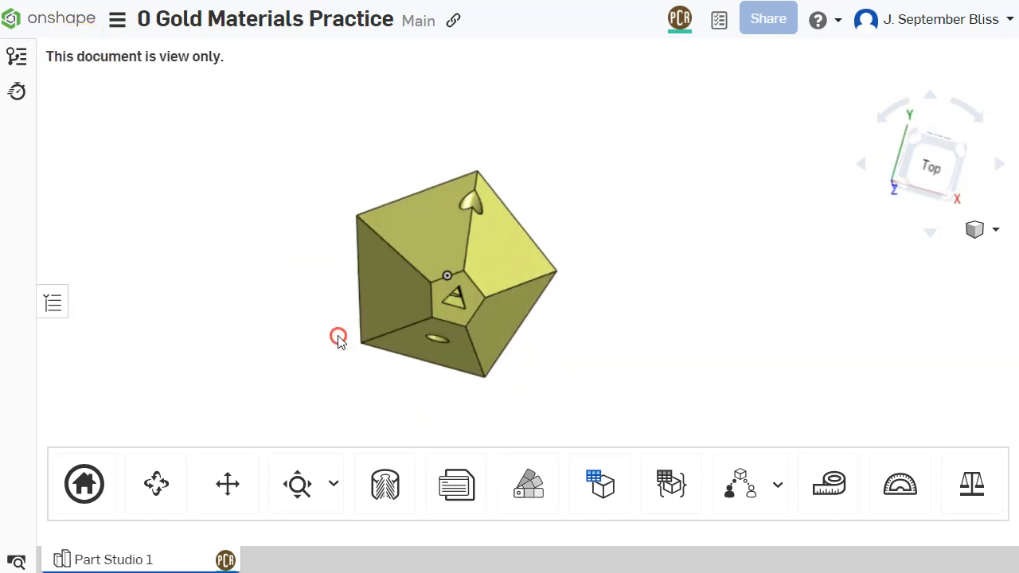
left_click_drag(338, 336, 274, 344)
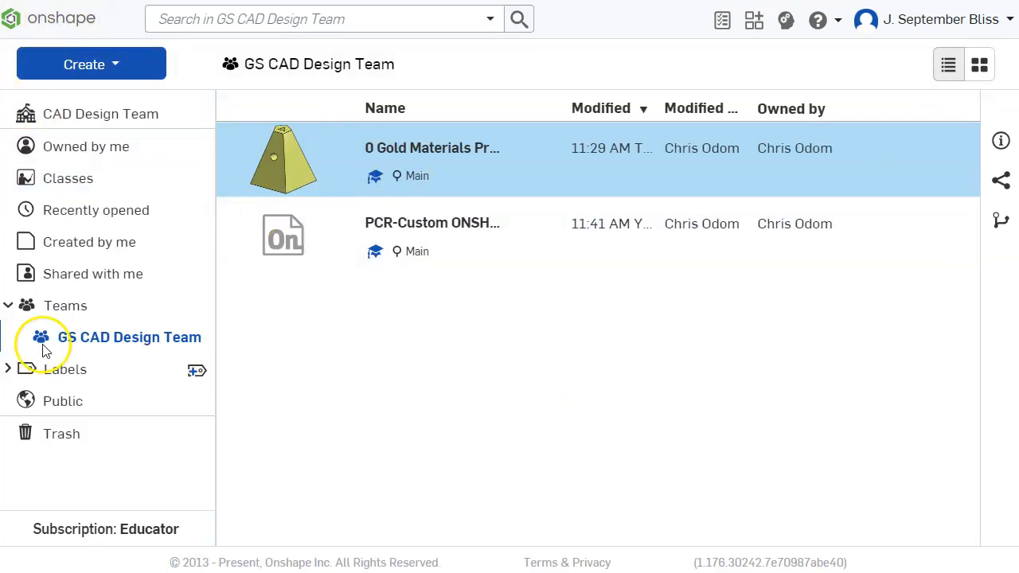
mouse_move(406, 148)
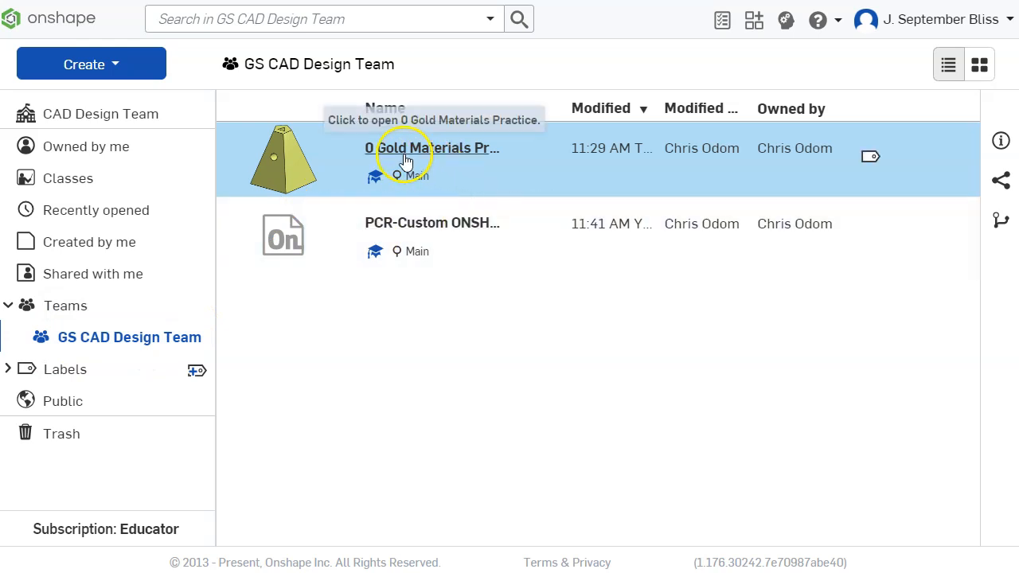
Copy the workspace of 0 Gold Materials Practice as '0 Gold Materials Practice - Copy'.
right_click(411, 148)
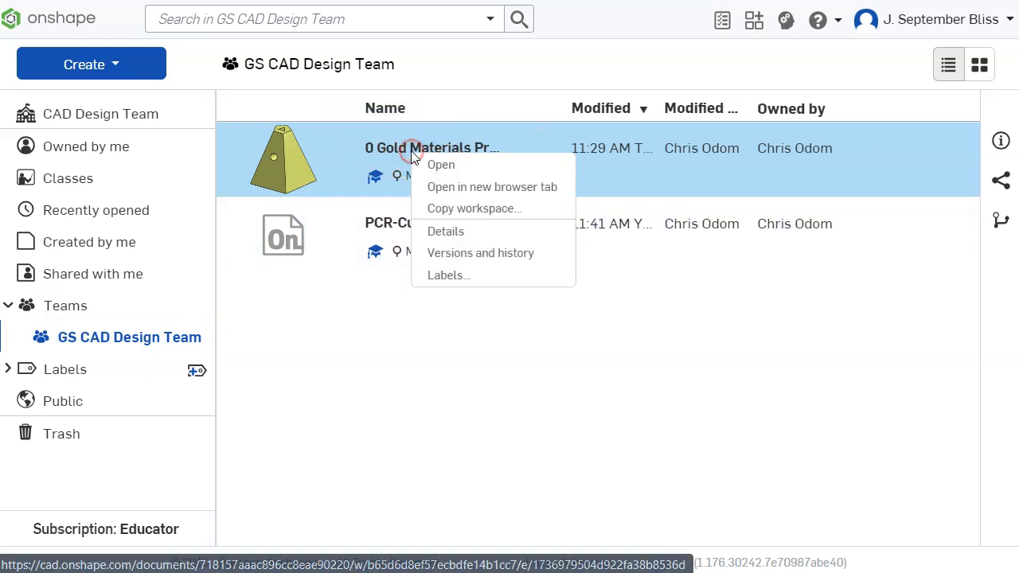
left_click(474, 208)
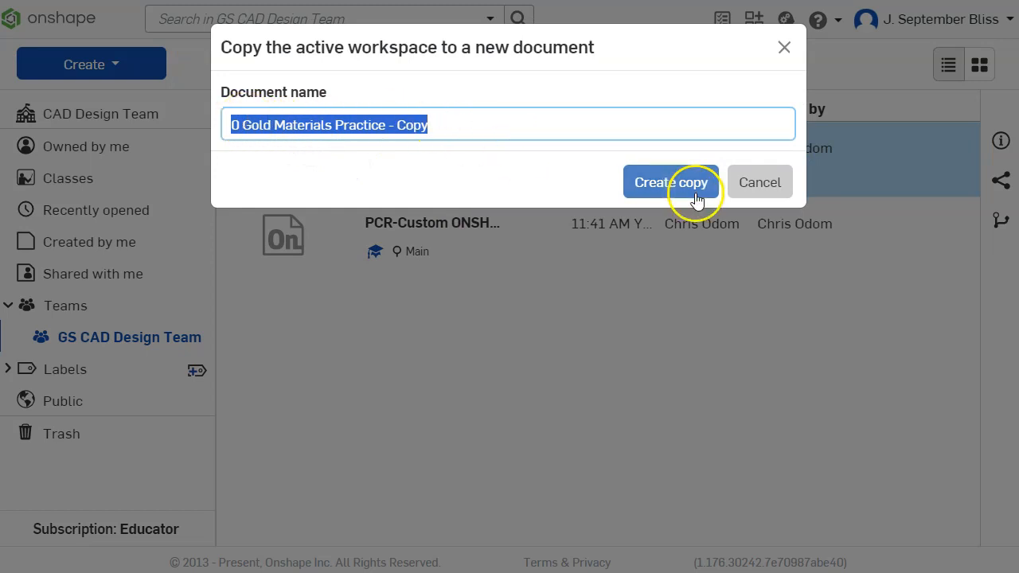
left_click(671, 182)
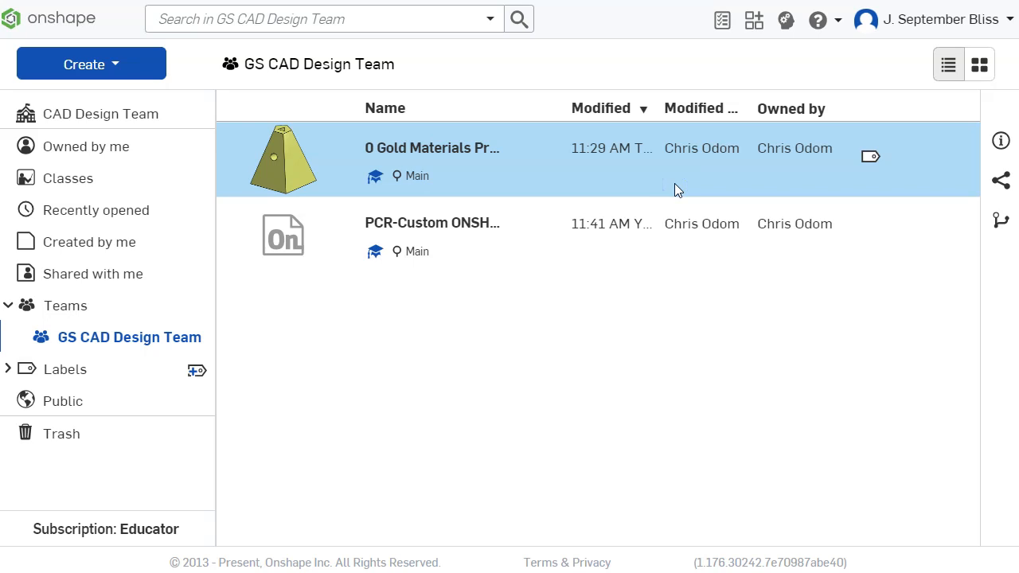
mouse_move(65, 242)
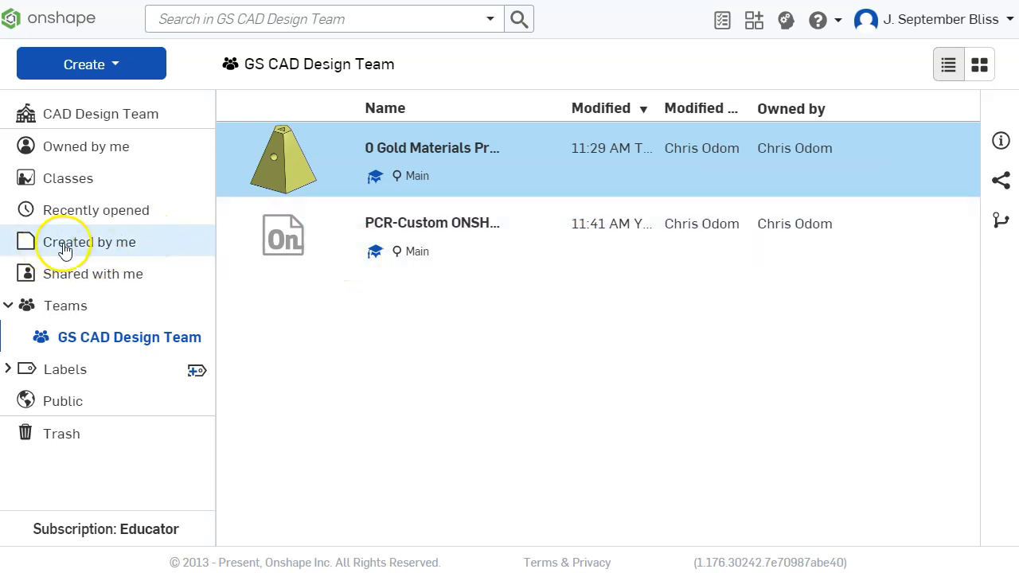
Open '0 Gold Materials Practice - Copy' from Created by me and orbit the pyramid.
left_click(89, 241)
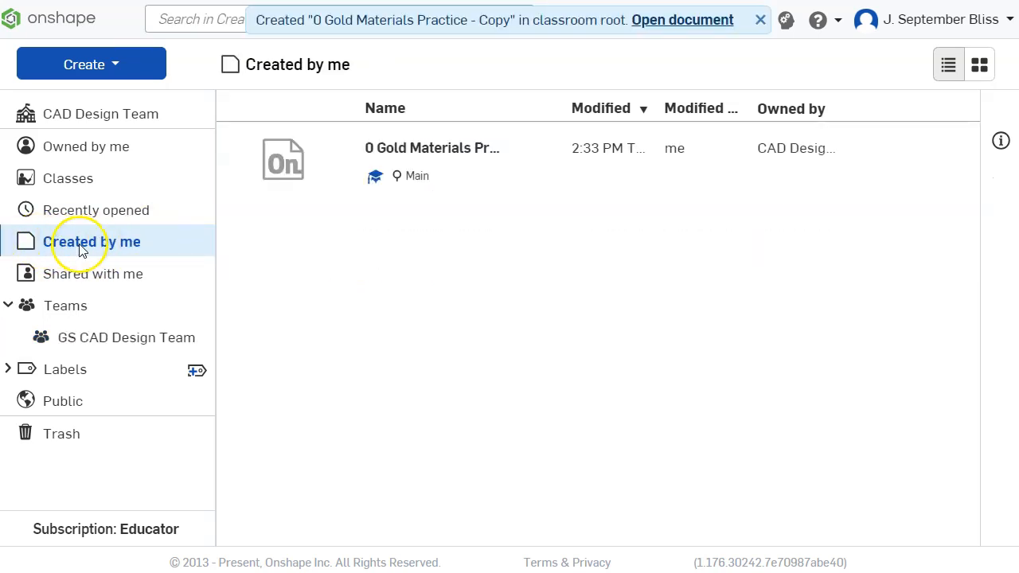
mouse_move(390, 148)
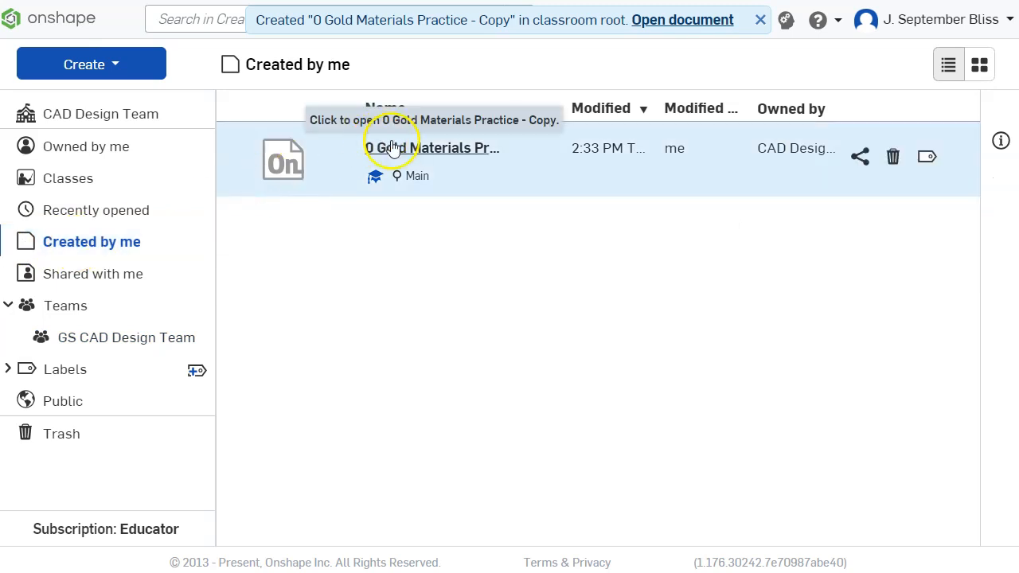
left_click(430, 147)
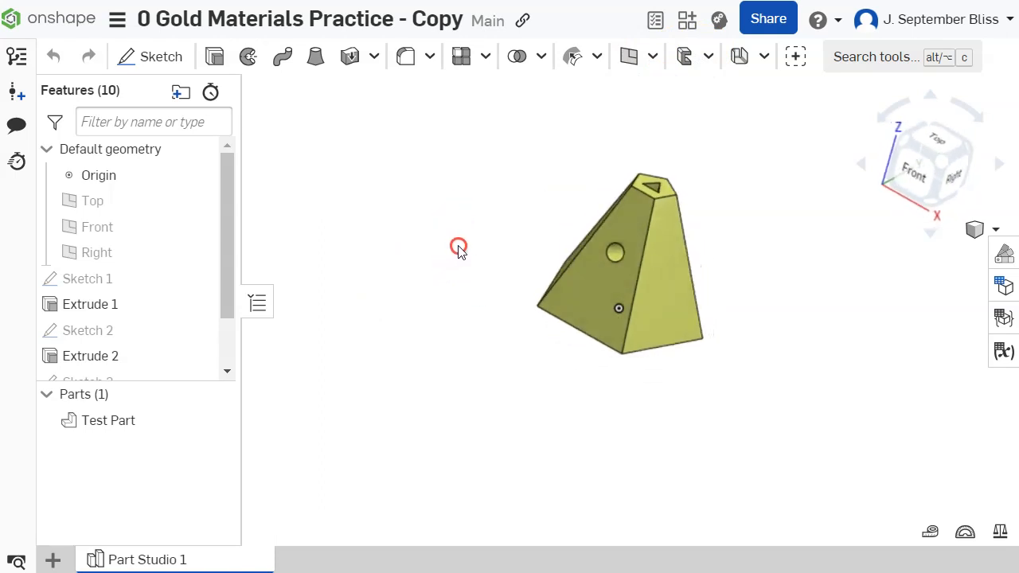
left_click_drag(458, 246, 446, 227)
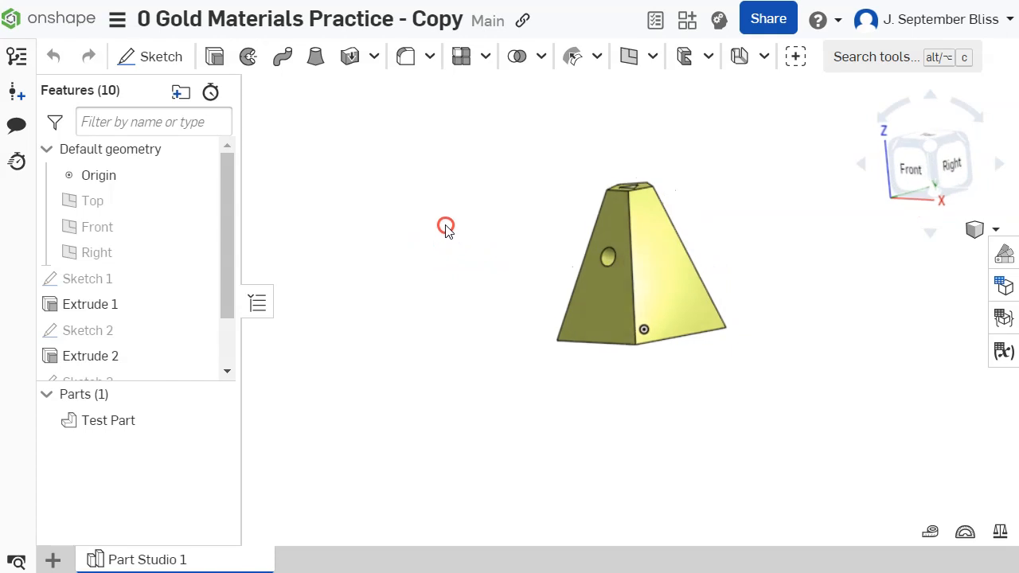
left_click_drag(446, 227, 597, 243)
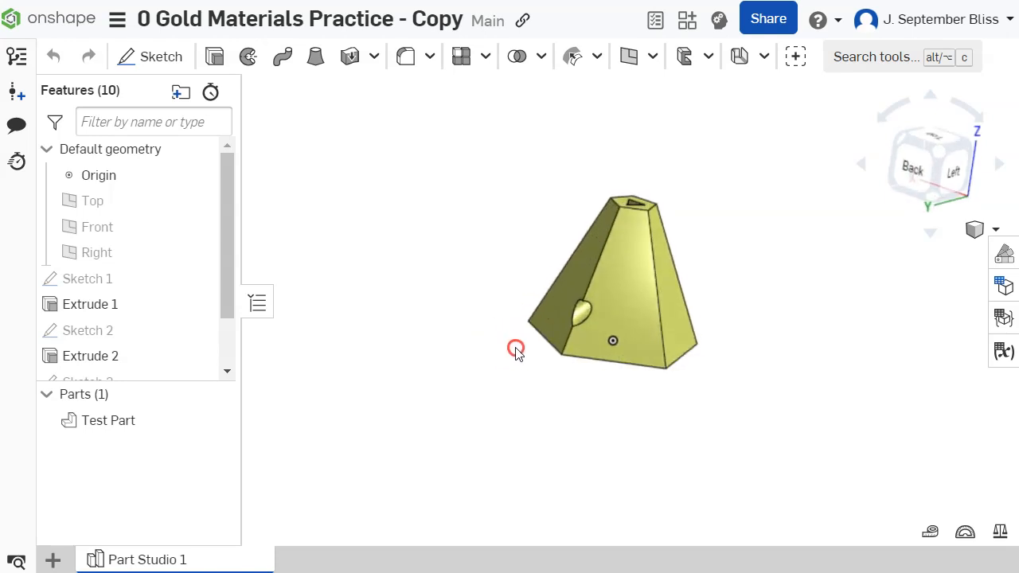
left_click_drag(516, 349, 460, 335)
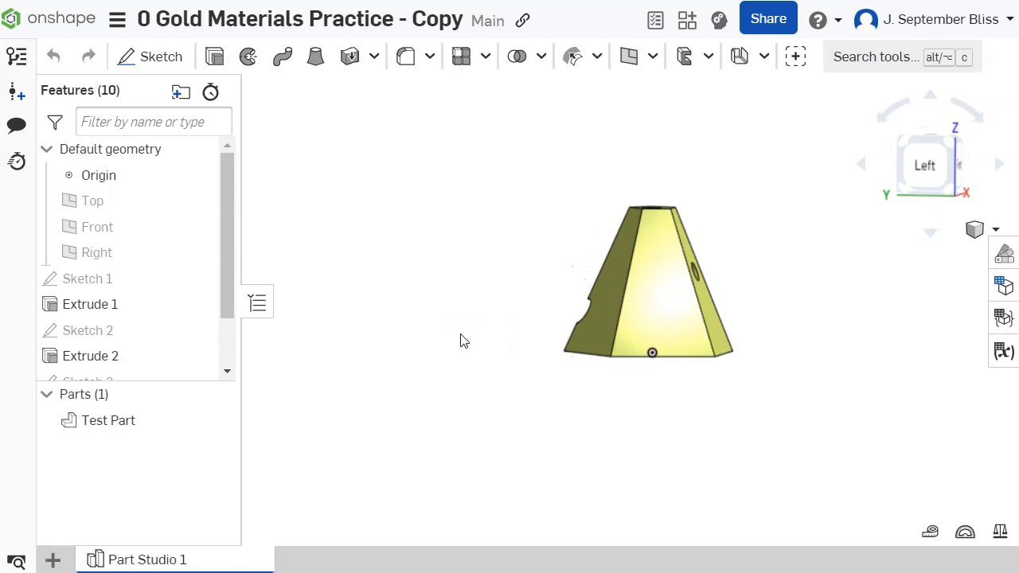
mouse_move(1001, 531)
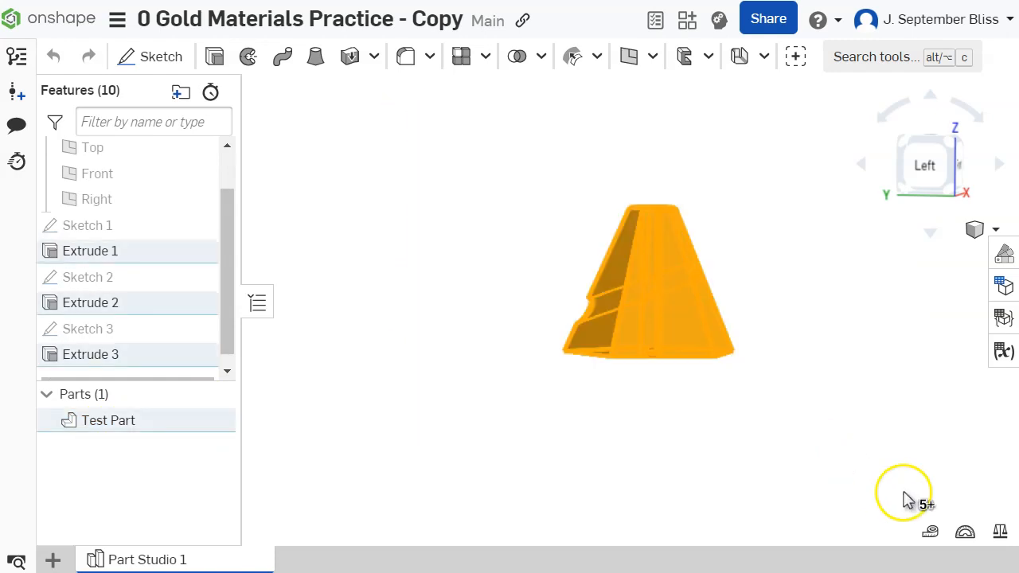
left_click(999, 531)
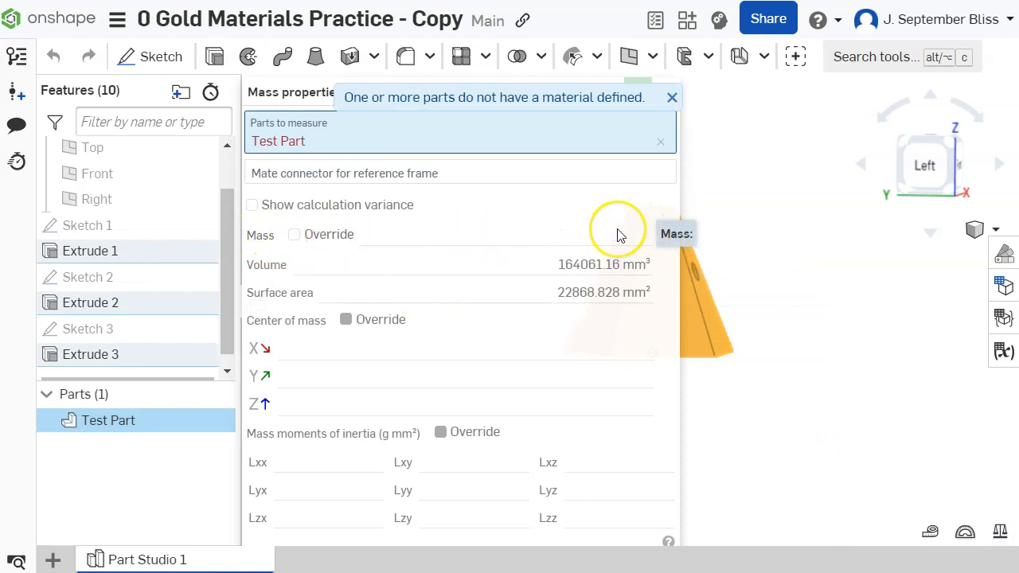
left_click(672, 97)
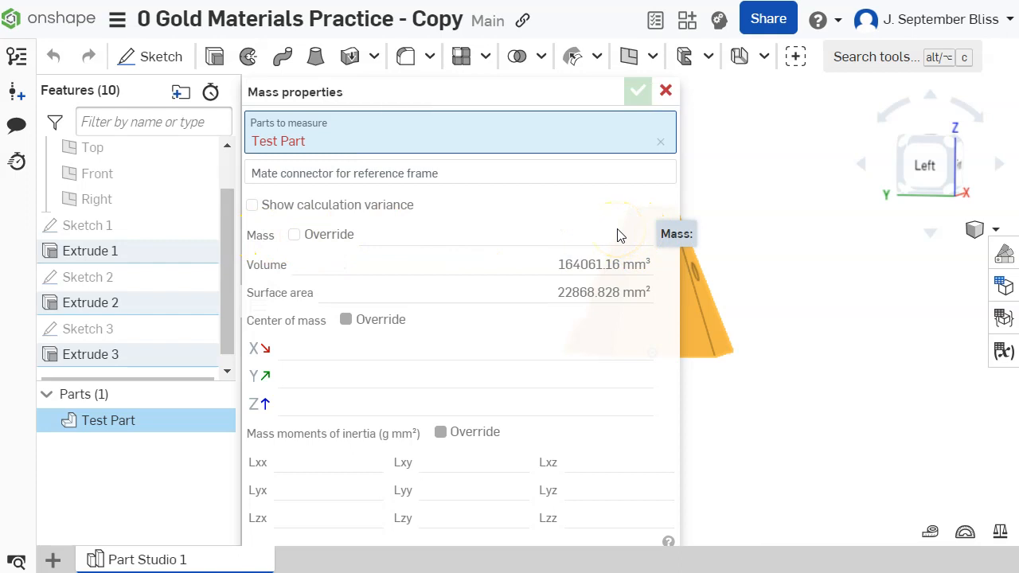
mouse_move(271, 265)
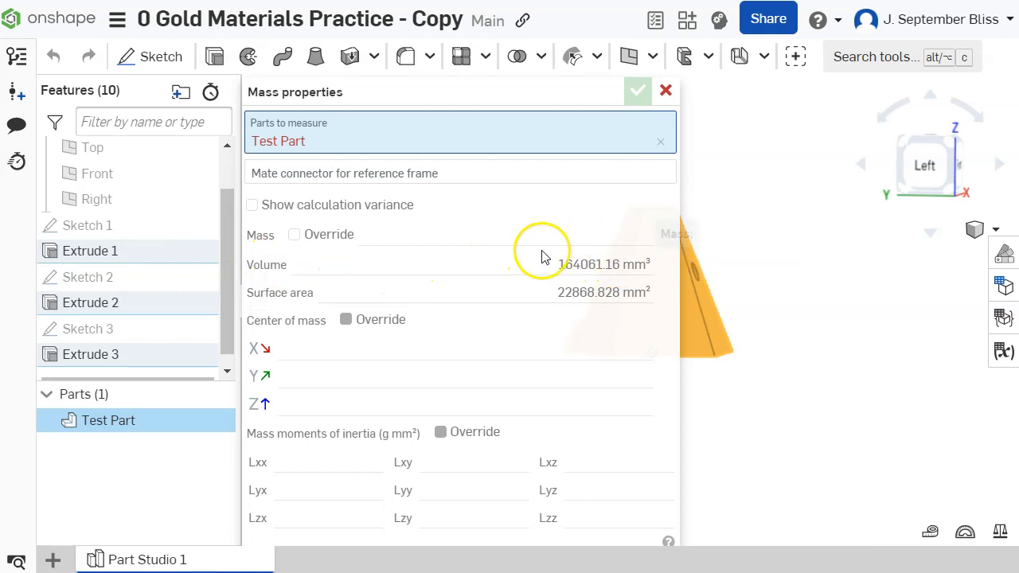
mouse_move(581, 271)
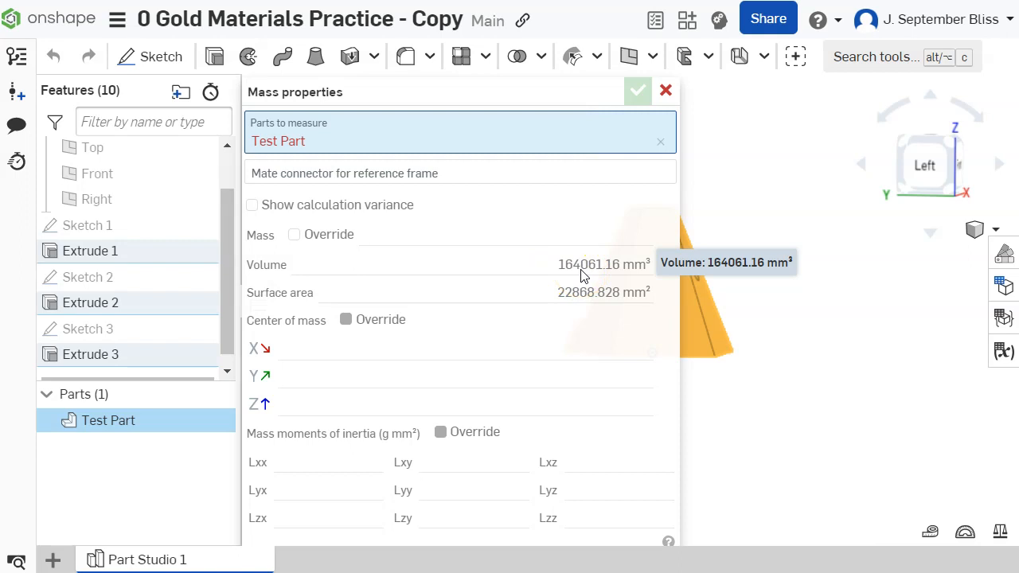
mouse_move(589, 293)
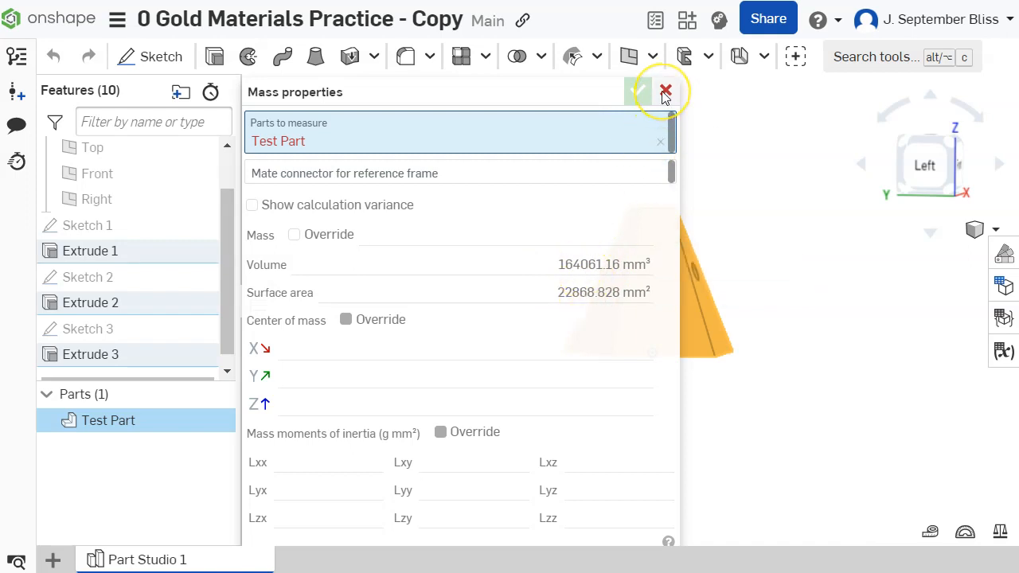
left_click(665, 89)
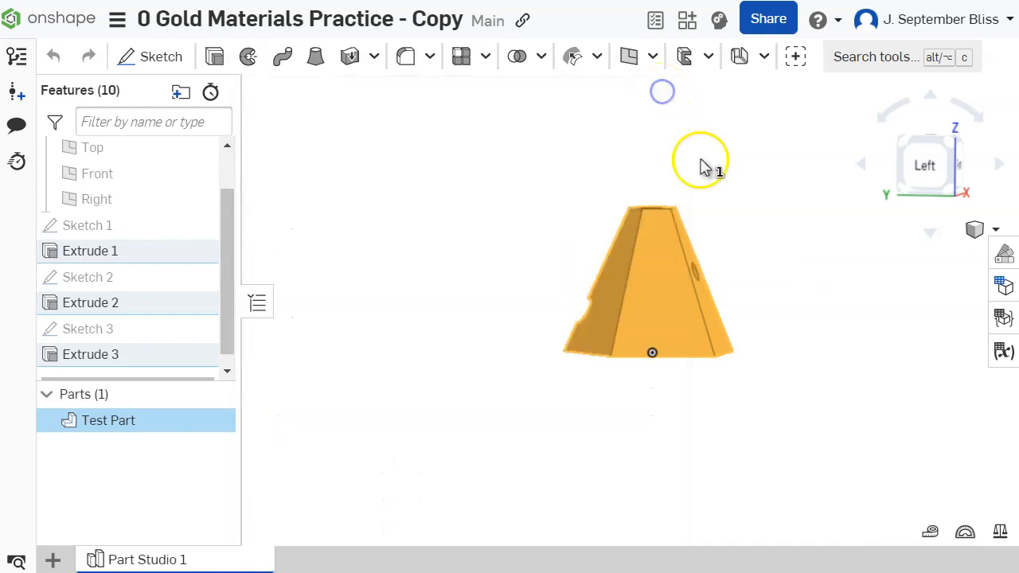
Open Assign material for Test Part and browse the Onshape Material Library list.
left_click_drag(701, 167, 709, 239)
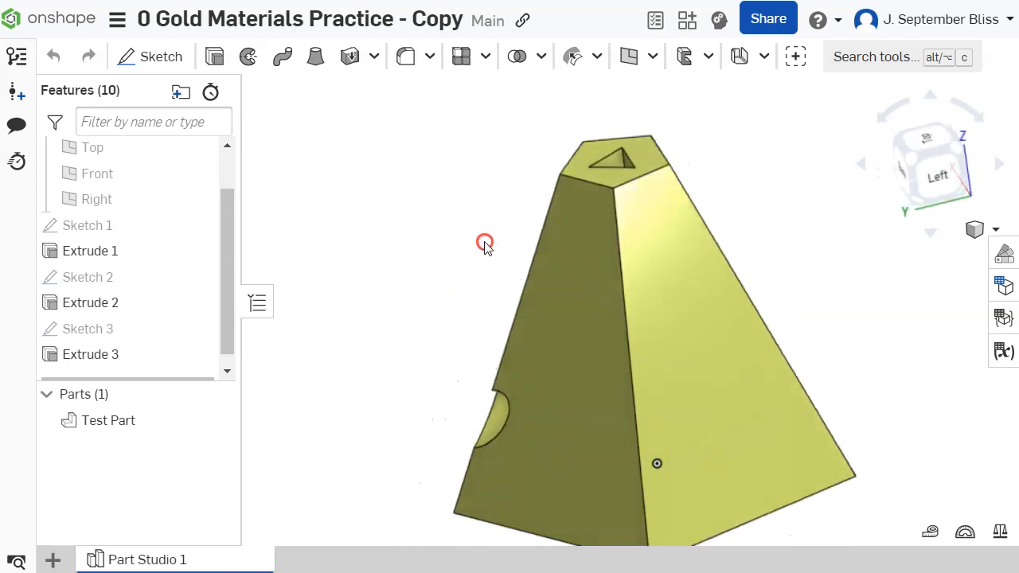
left_click_drag(484, 243, 476, 202)
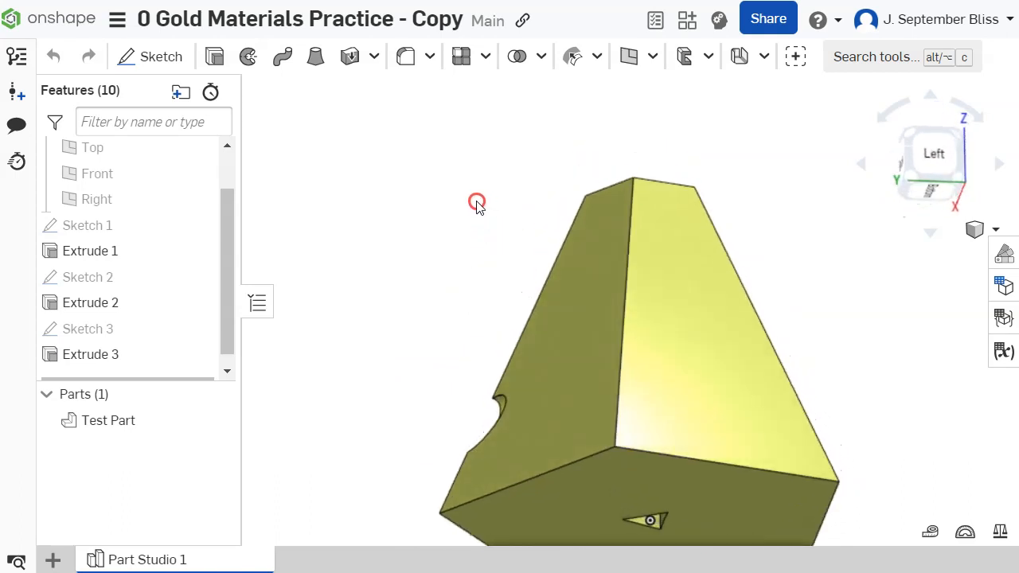
left_click(108, 420)
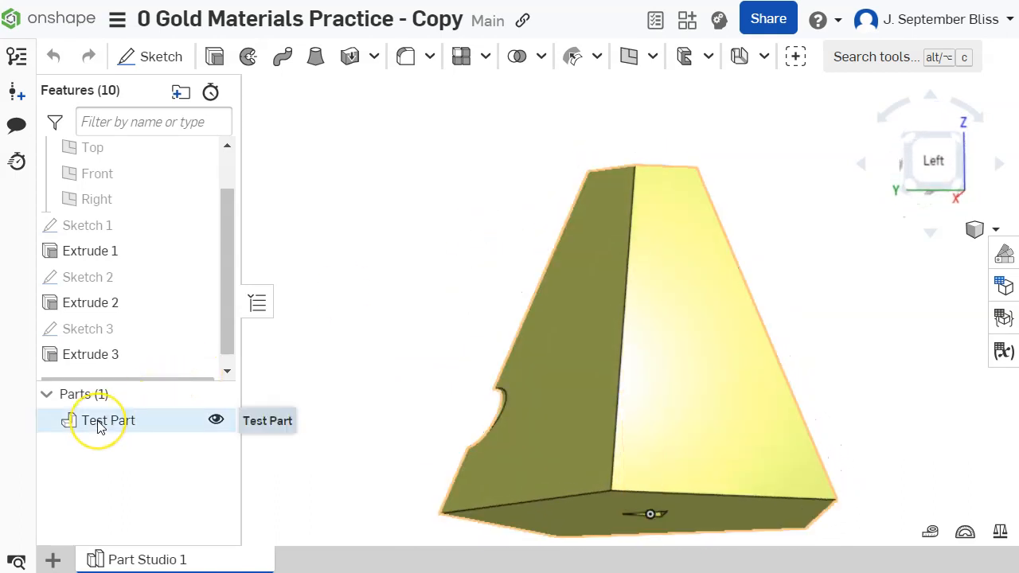
right_click(108, 420)
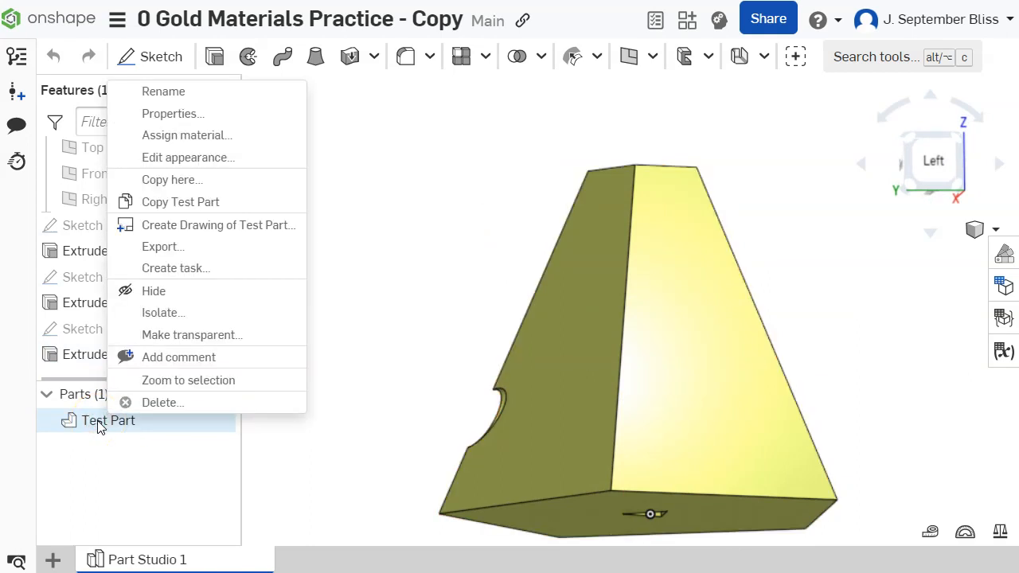
mouse_move(197, 135)
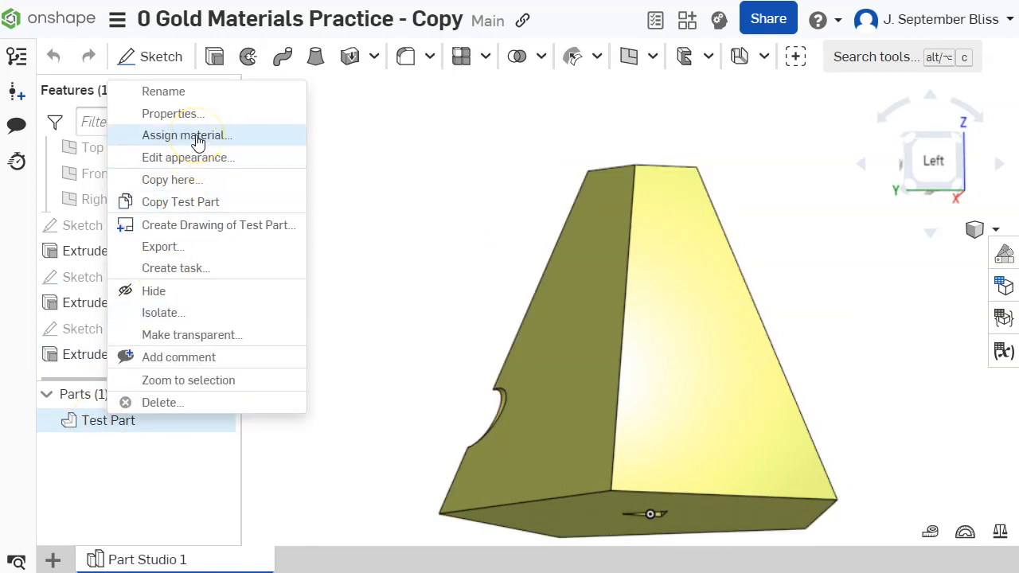
left_click(186, 134)
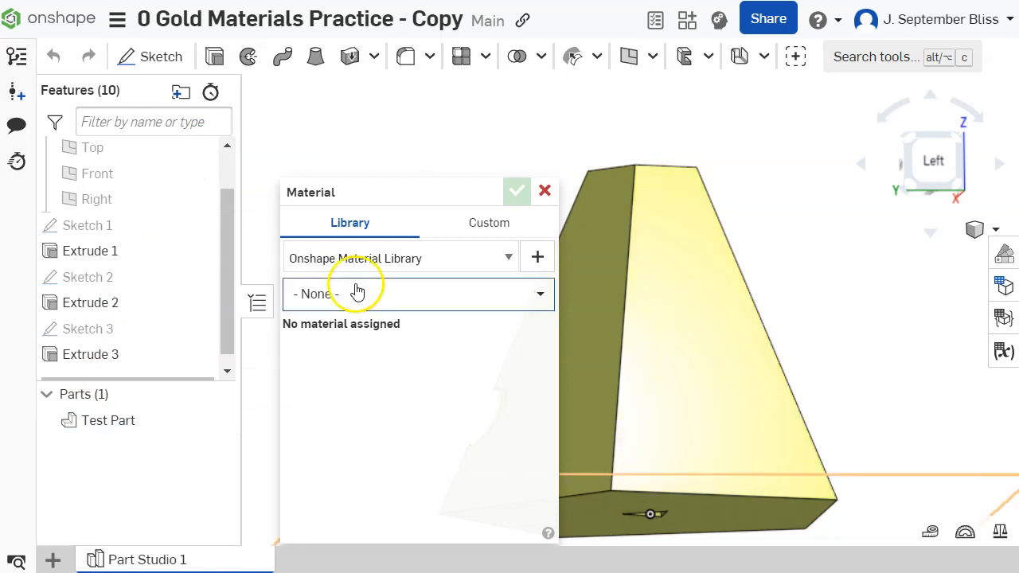
mouse_move(458, 258)
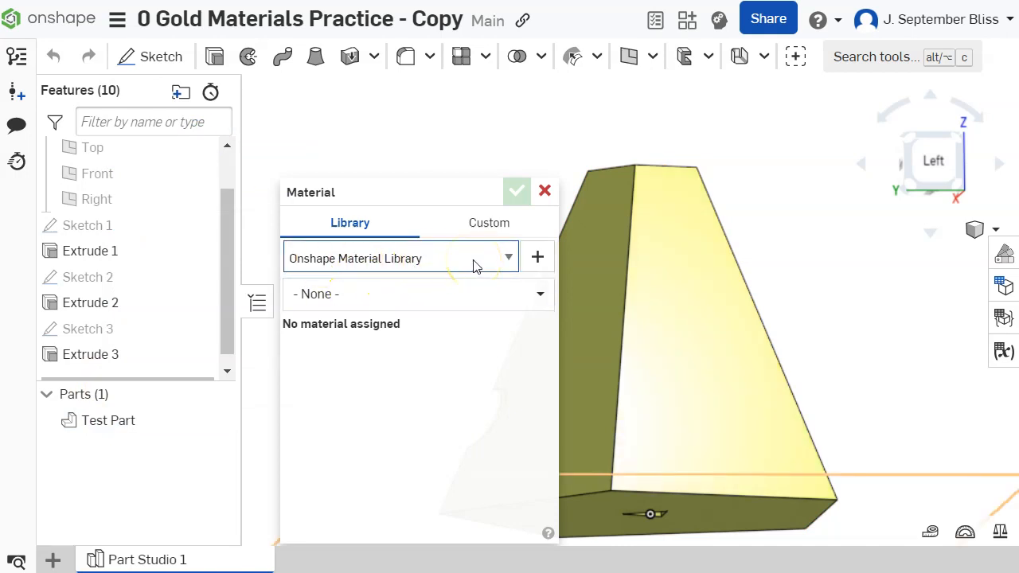
left_click(400, 258)
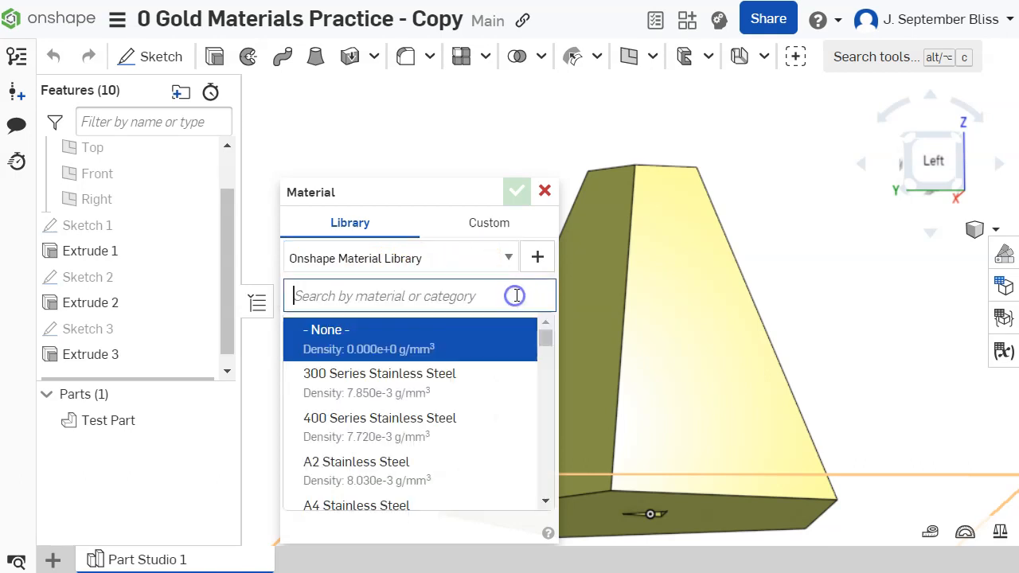
scroll("down", 3)
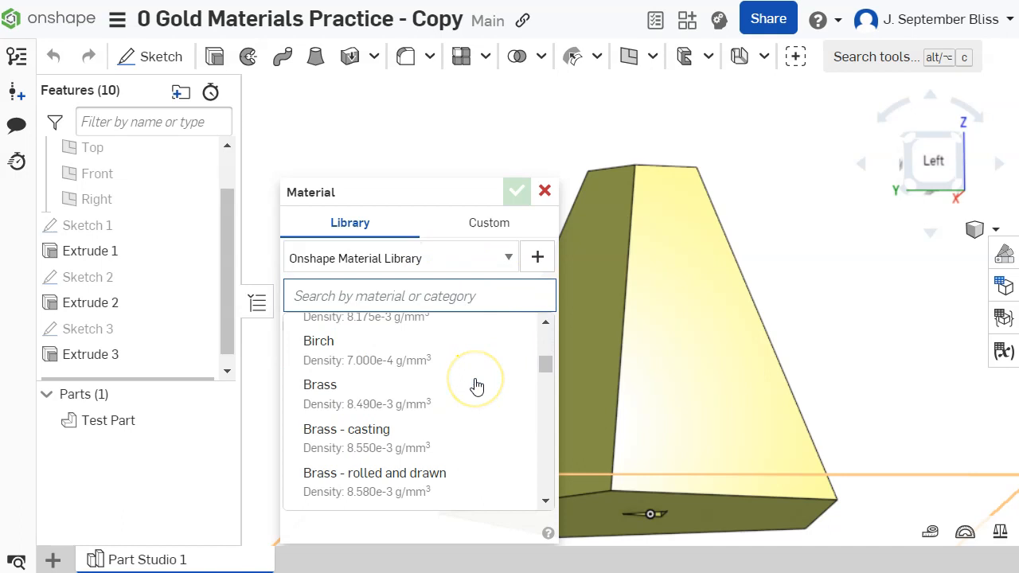
scroll("down", 3)
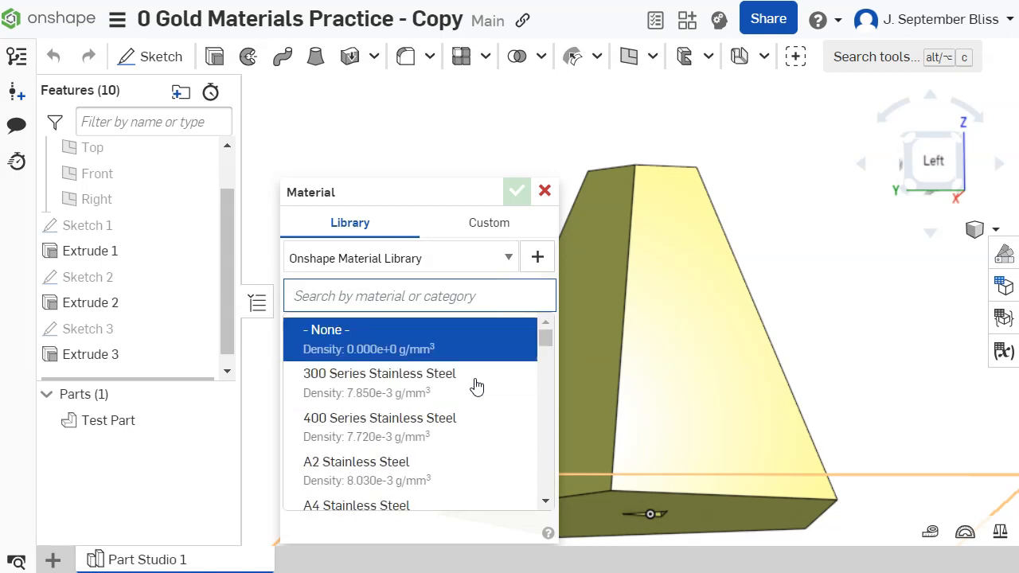
mouse_move(426, 382)
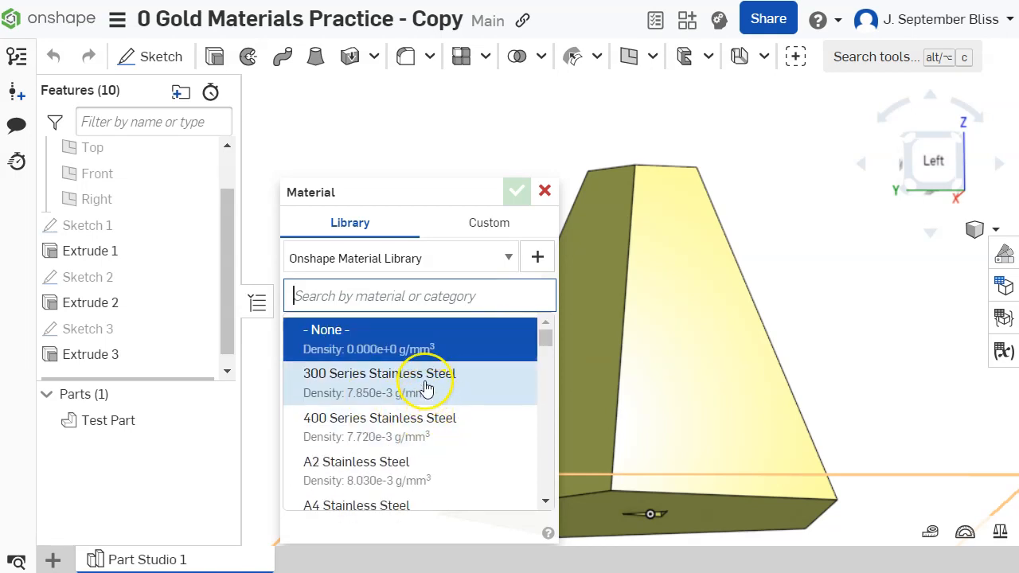
mouse_move(358, 424)
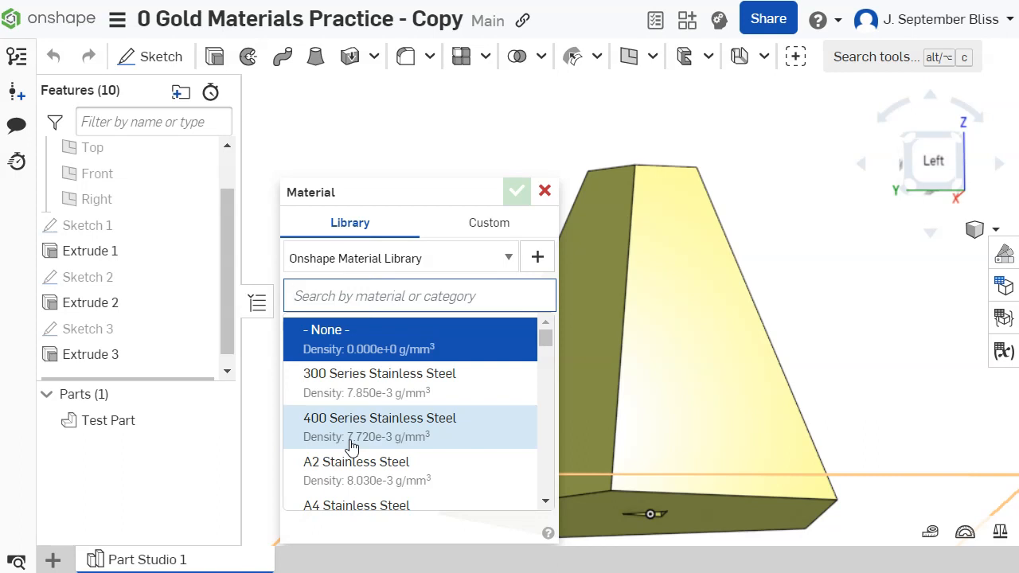
mouse_move(457, 257)
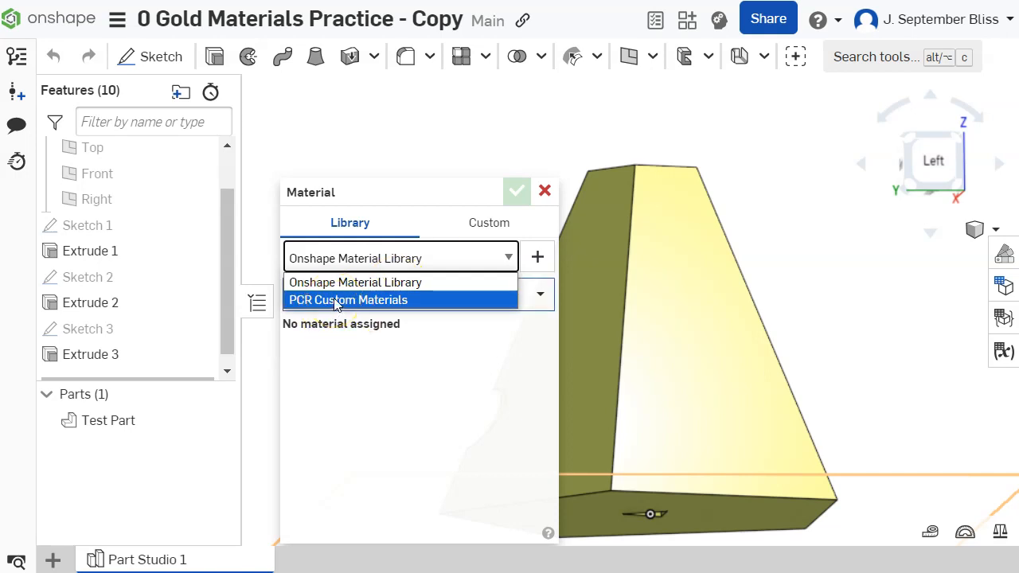
mouse_move(355, 281)
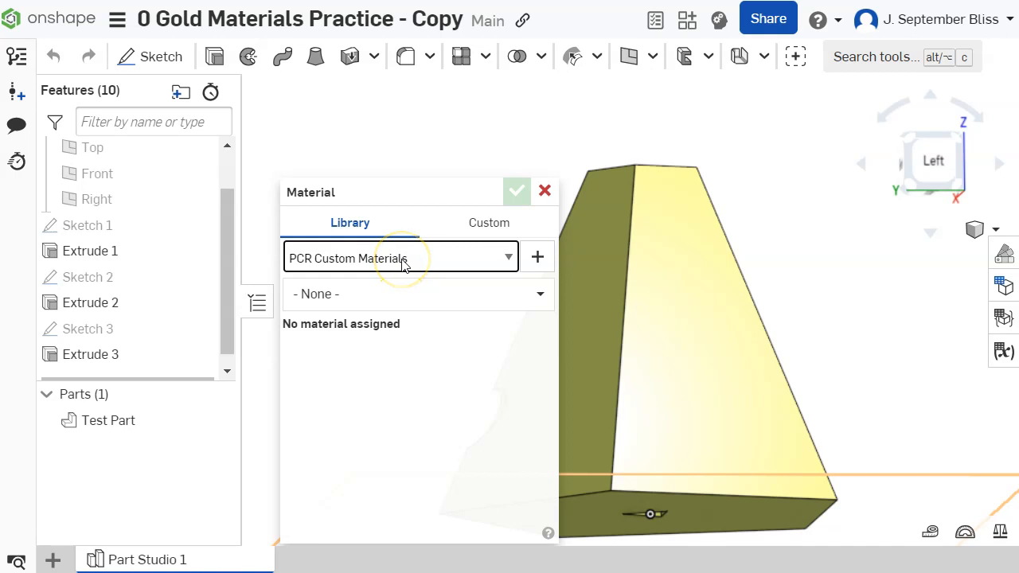
mouse_move(379, 295)
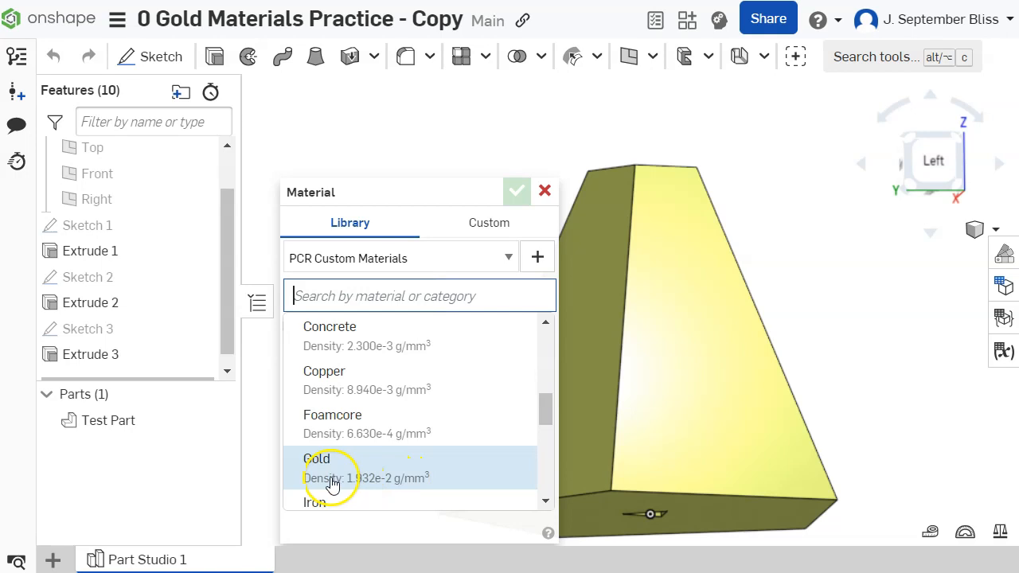
Pick Gold from PCR Custom Materials and confirm it on Test Part.
left_click(333, 469)
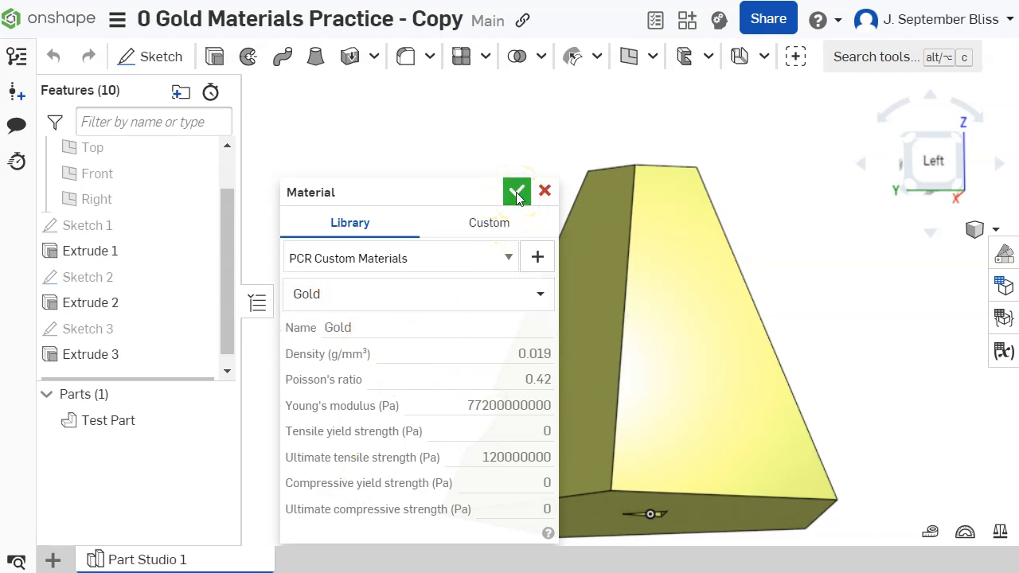
left_click(517, 191)
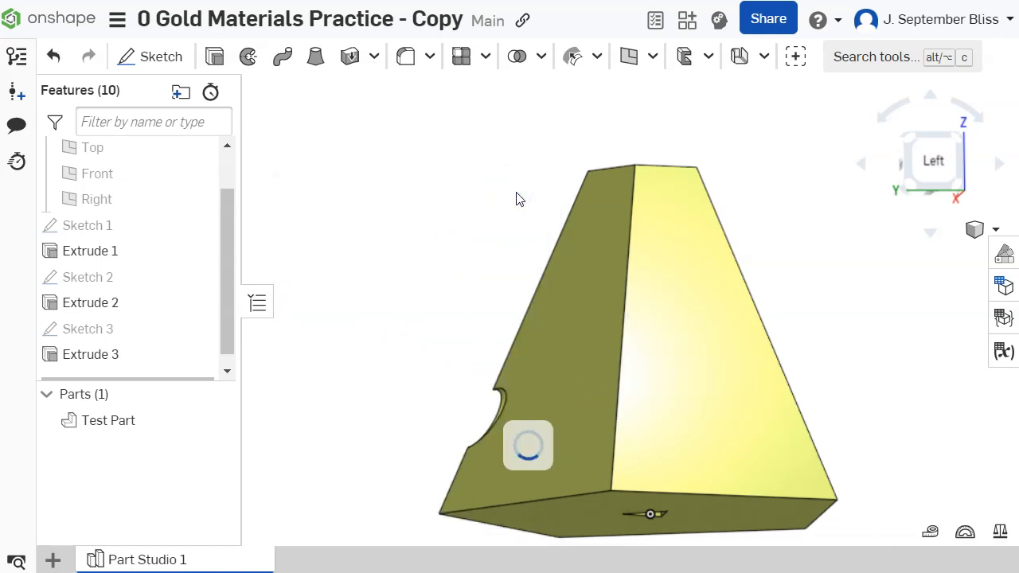
Select Test Part and display its mass properties, showing about 3169.7 g.
left_click(107, 420)
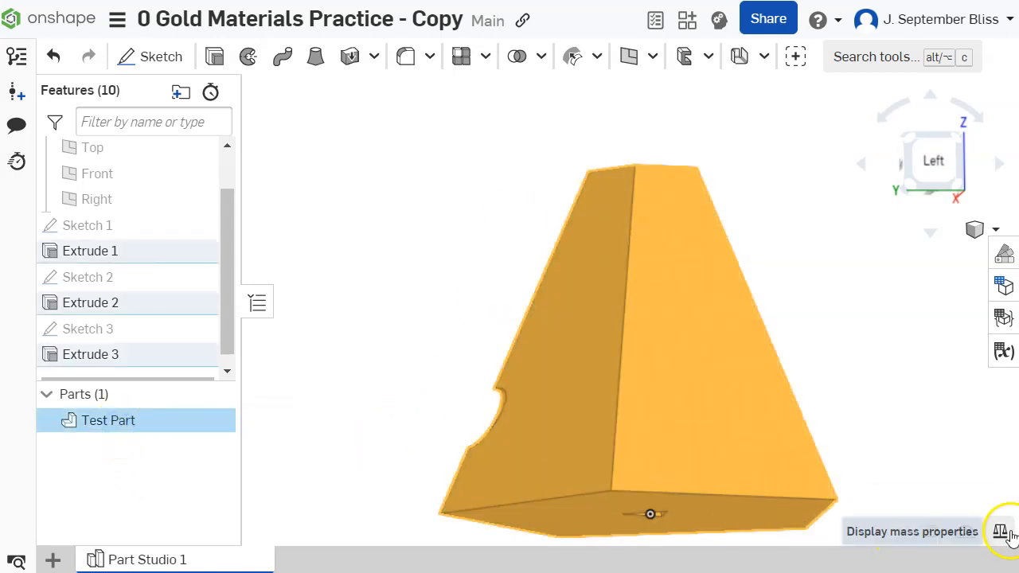
left_click(1003, 531)
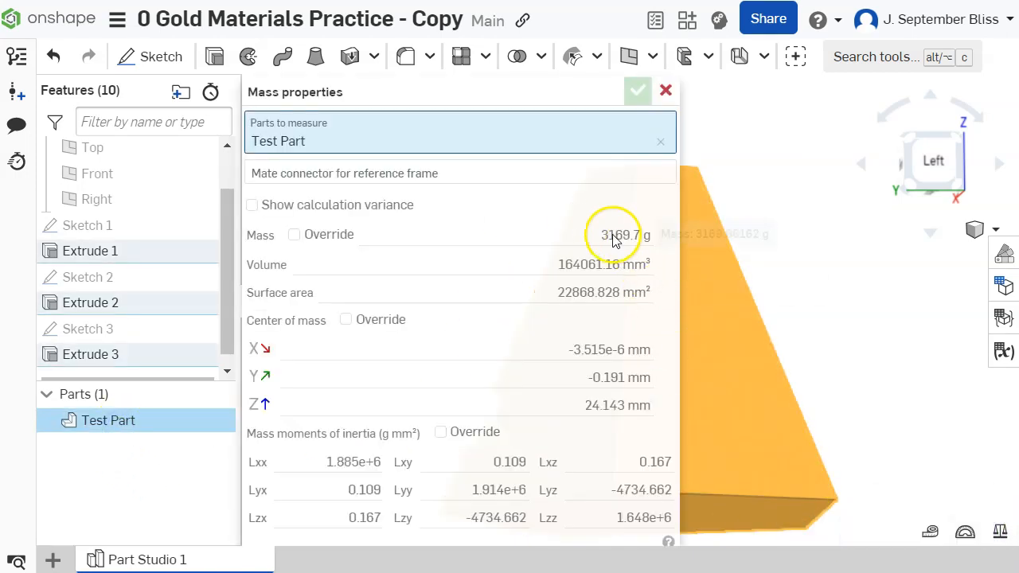
mouse_move(620, 243)
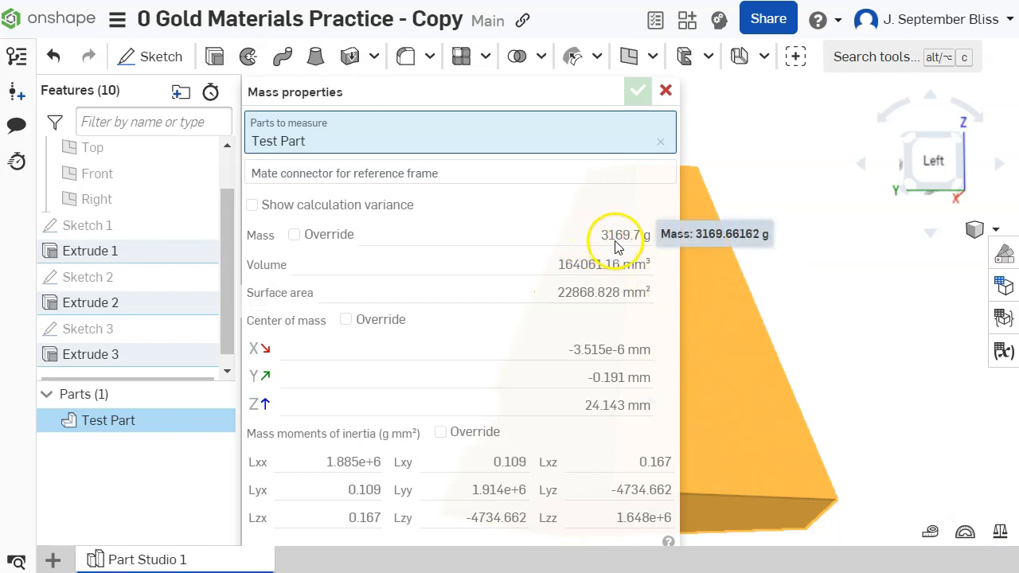
mouse_move(626, 247)
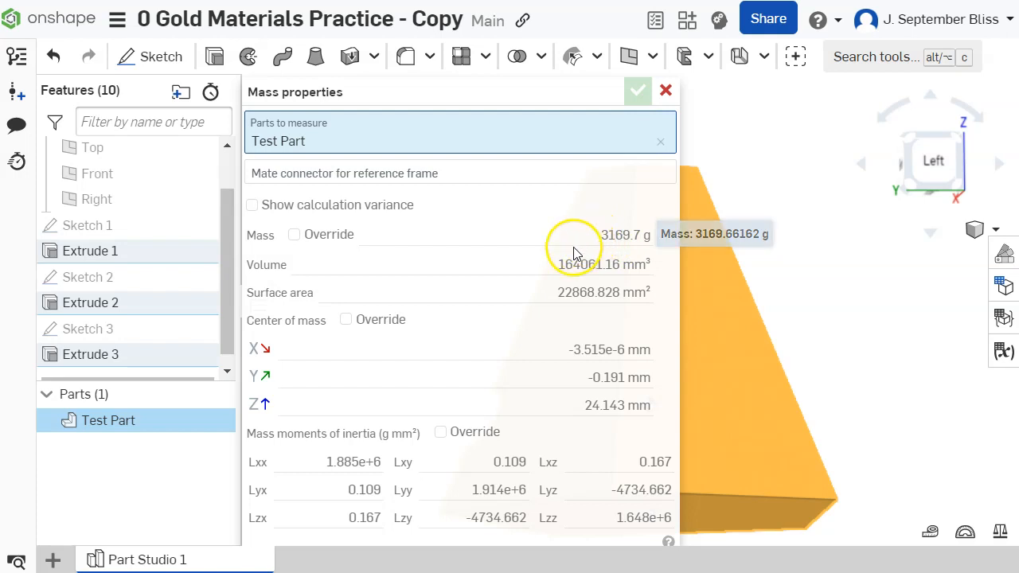
mouse_move(576, 253)
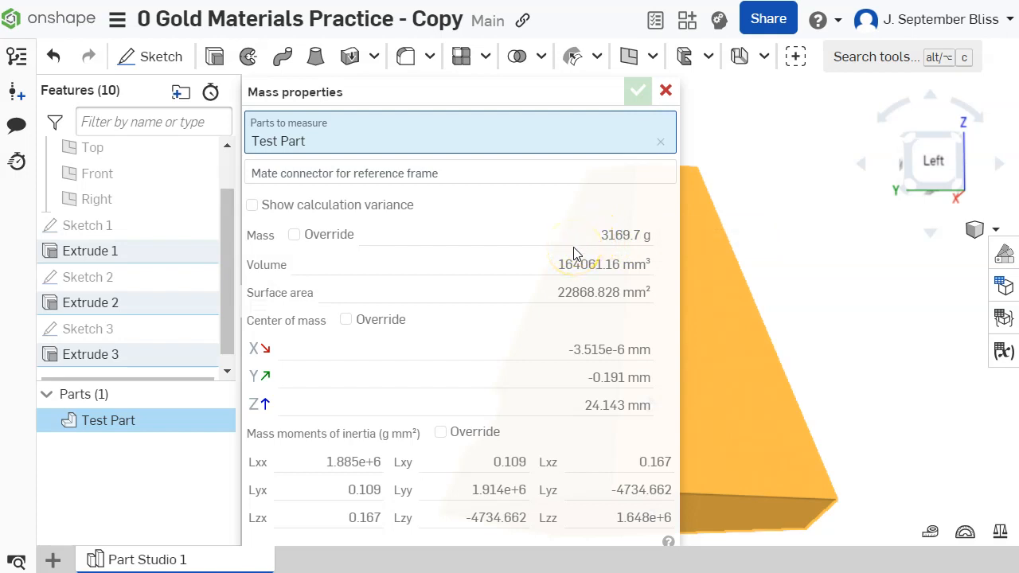
mouse_move(597, 291)
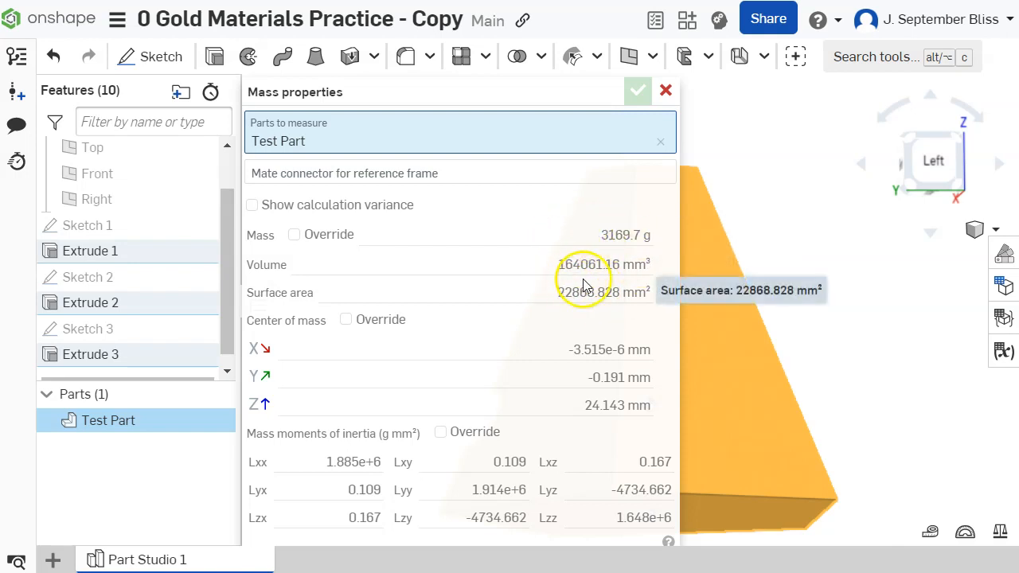
mouse_move(279, 326)
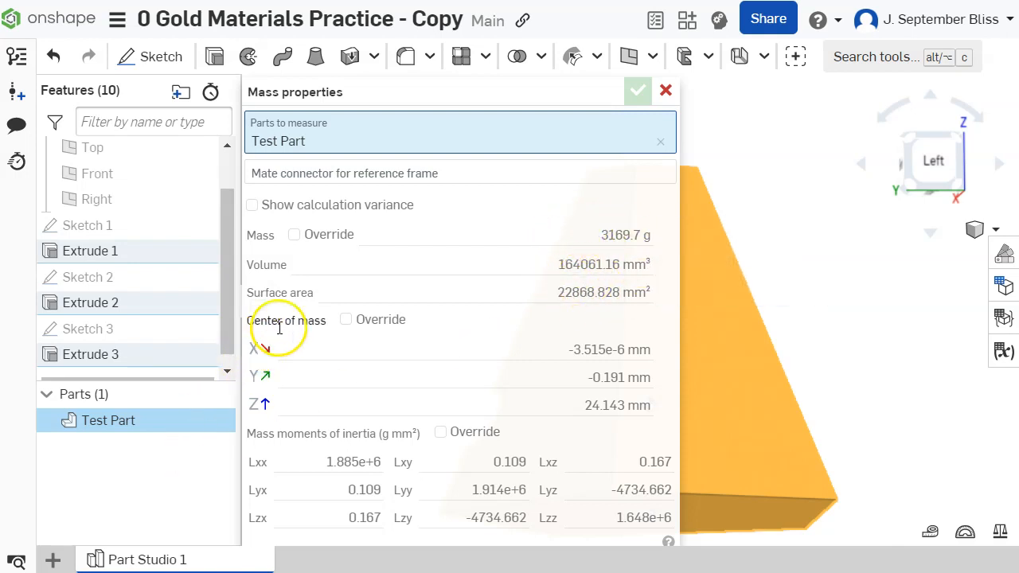
mouse_move(579, 405)
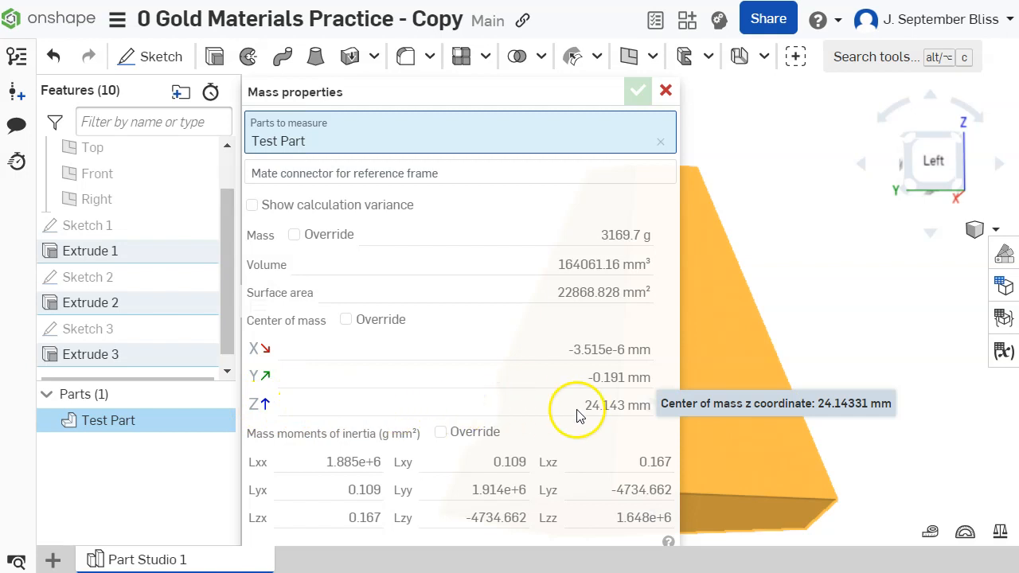
mouse_move(609, 414)
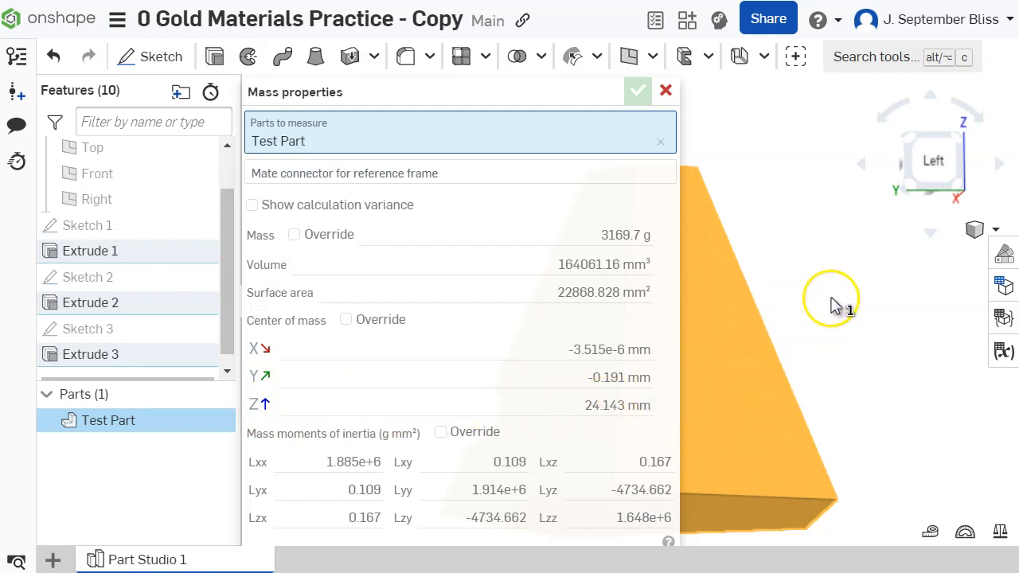
mouse_move(820, 289)
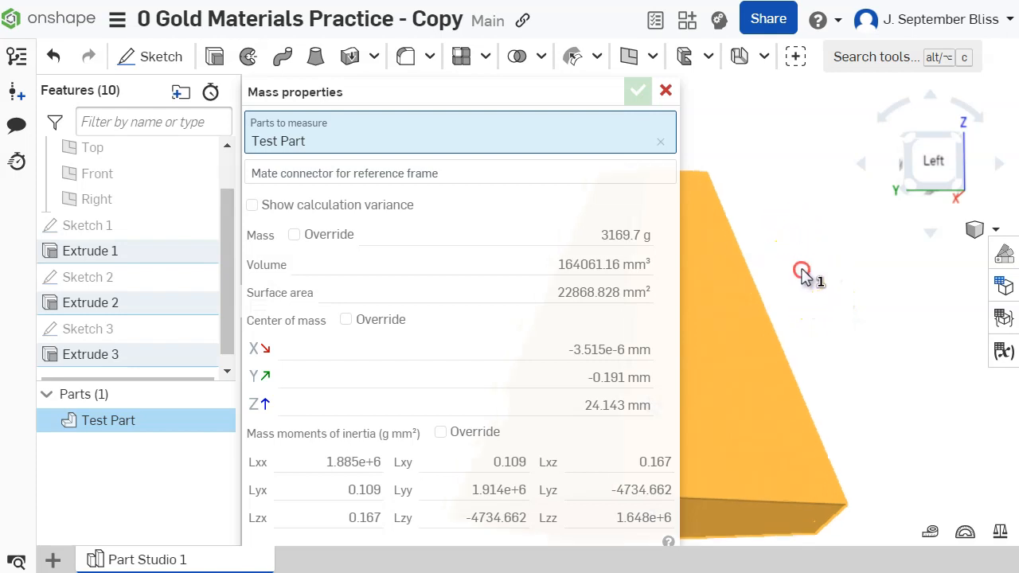
Orbit the gold part to face its center of mass marker (Z about 24.143 mm).
left_click_drag(802, 269, 922, 269)
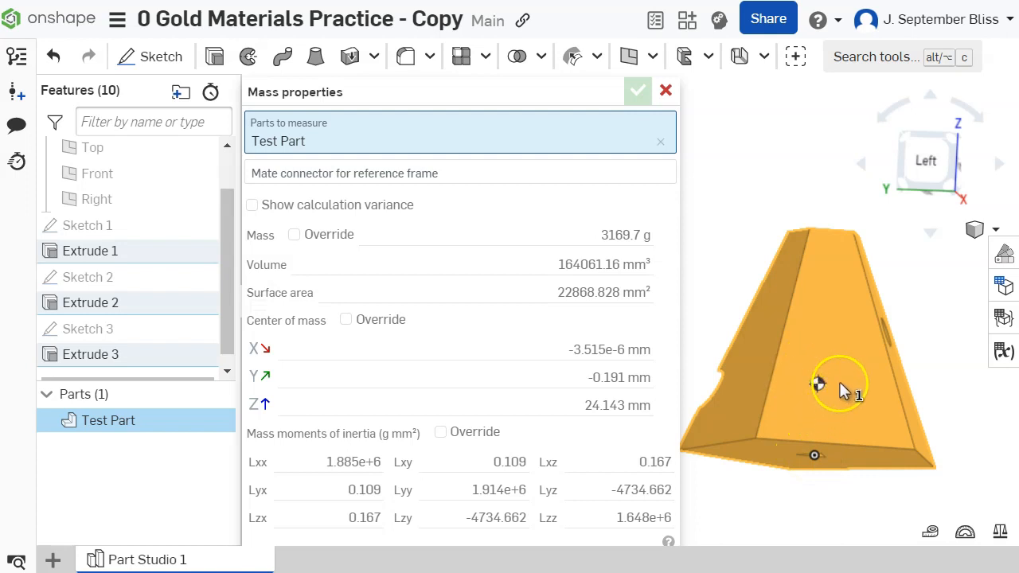
mouse_move(815, 407)
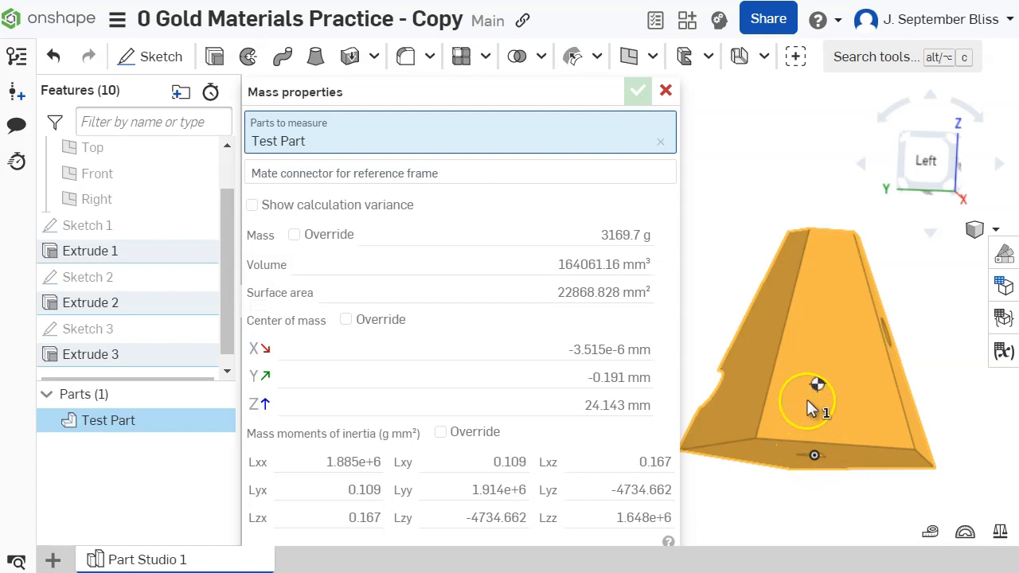
left_click_drag(816, 398, 810, 350)
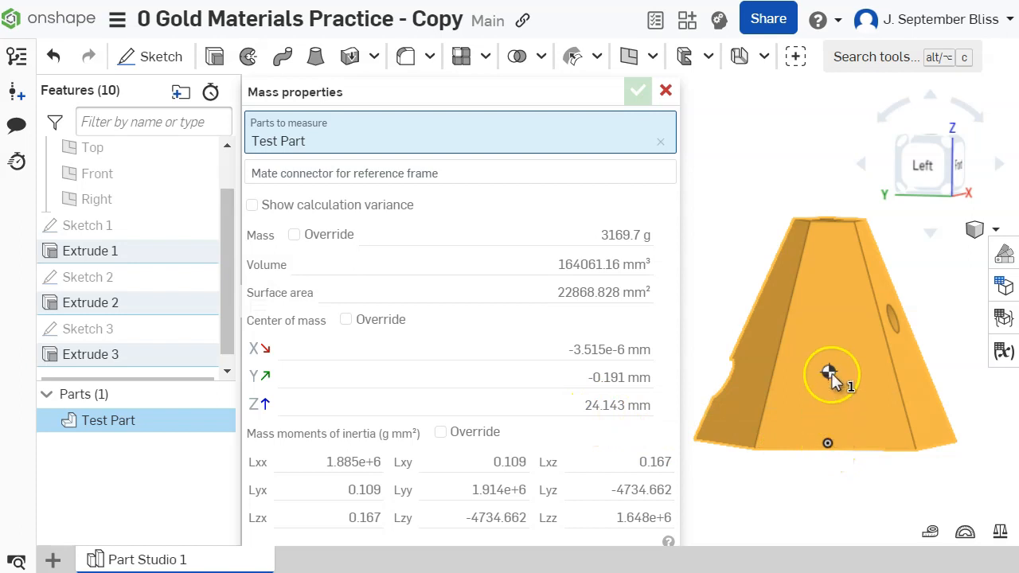
mouse_move(826, 375)
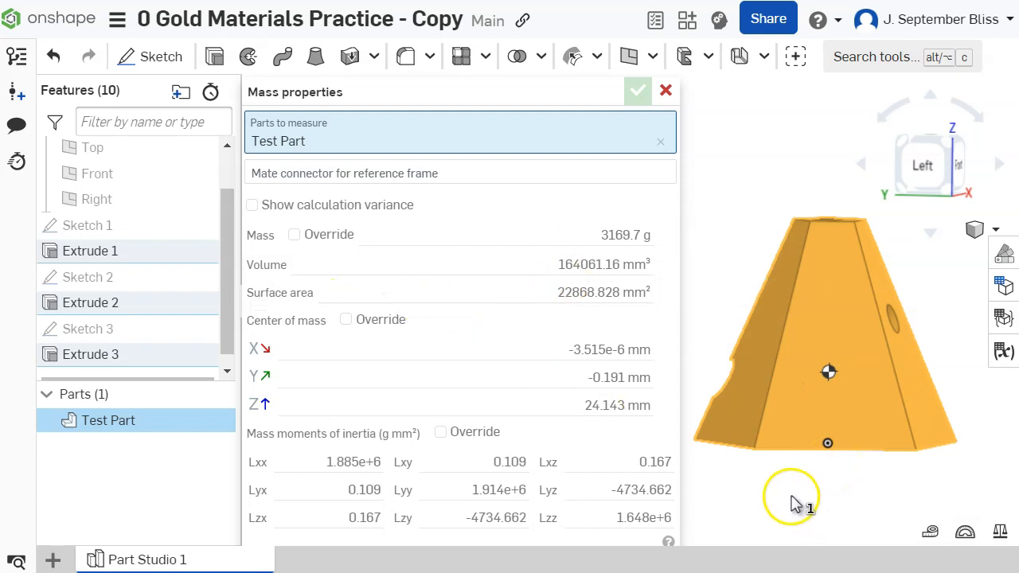
mouse_move(868, 498)
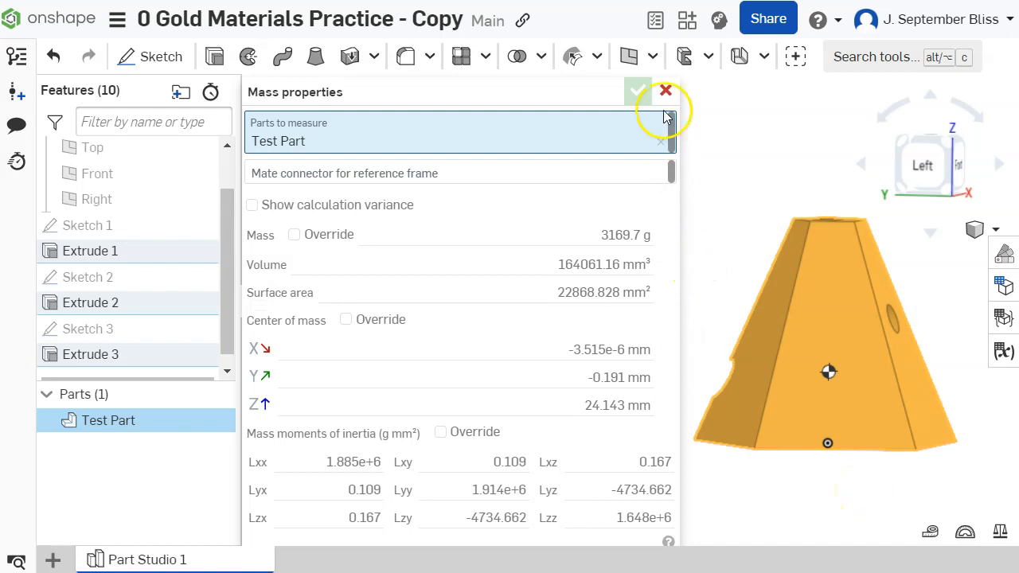
left_click(666, 90)
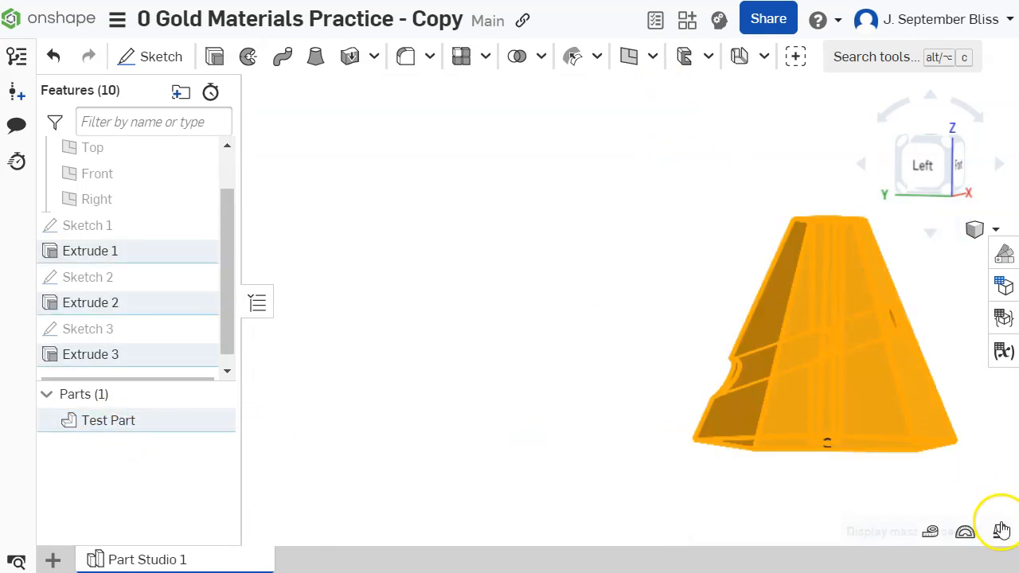
left_click(1001, 531)
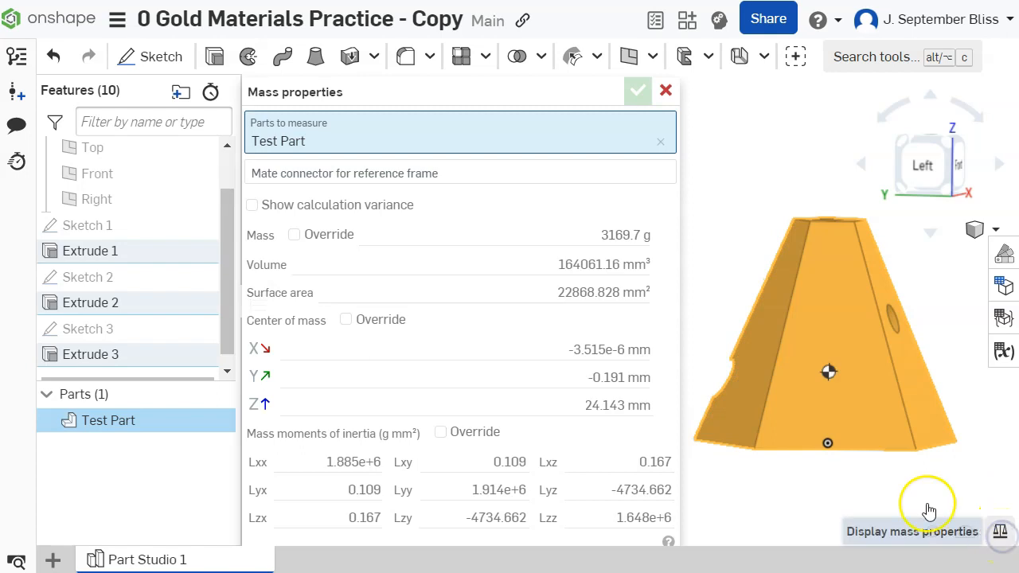